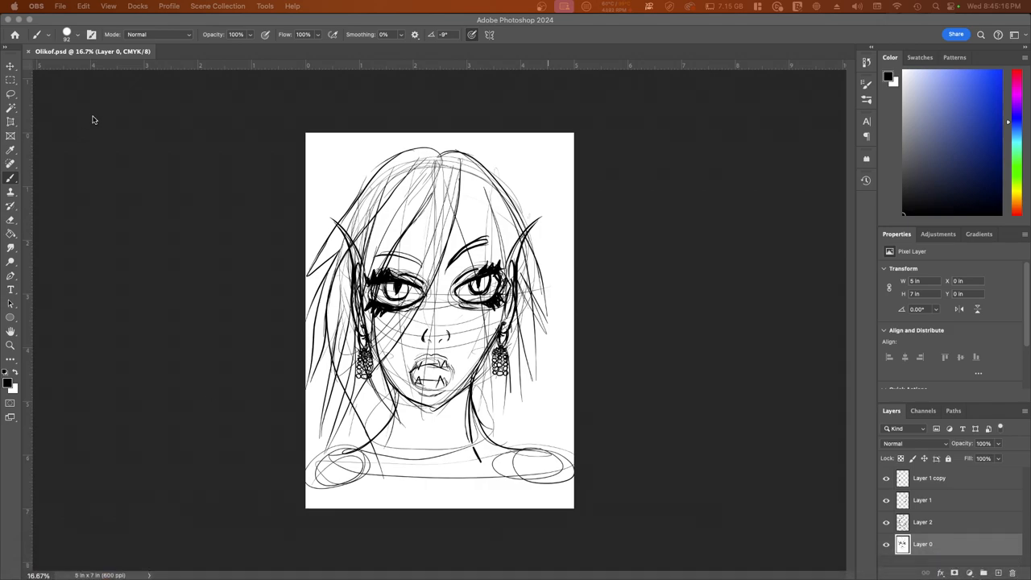
Open the recent Rami.psd character drawing after cancelling a first file browse
left_click(103, 6)
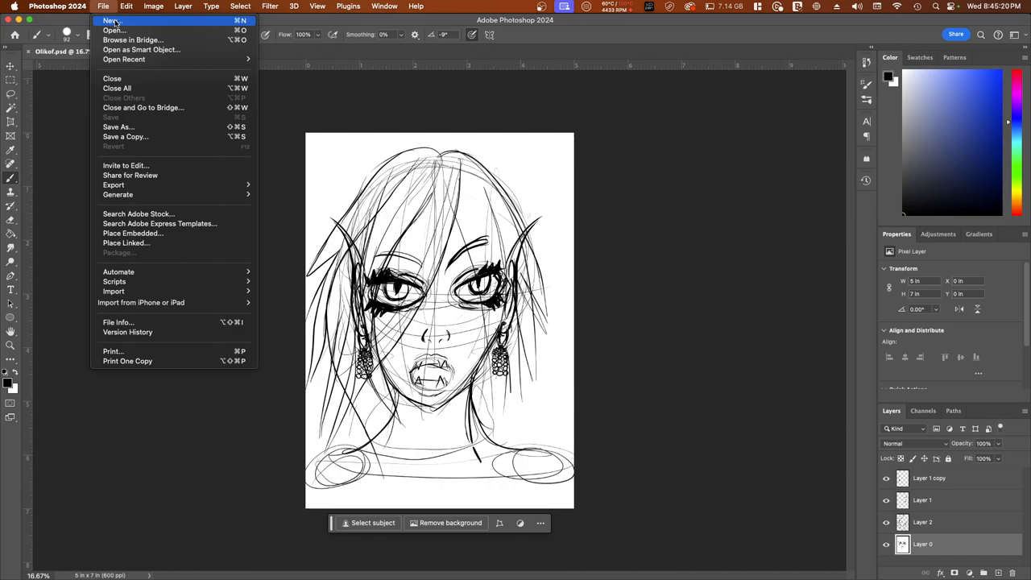
mouse_move(113, 29)
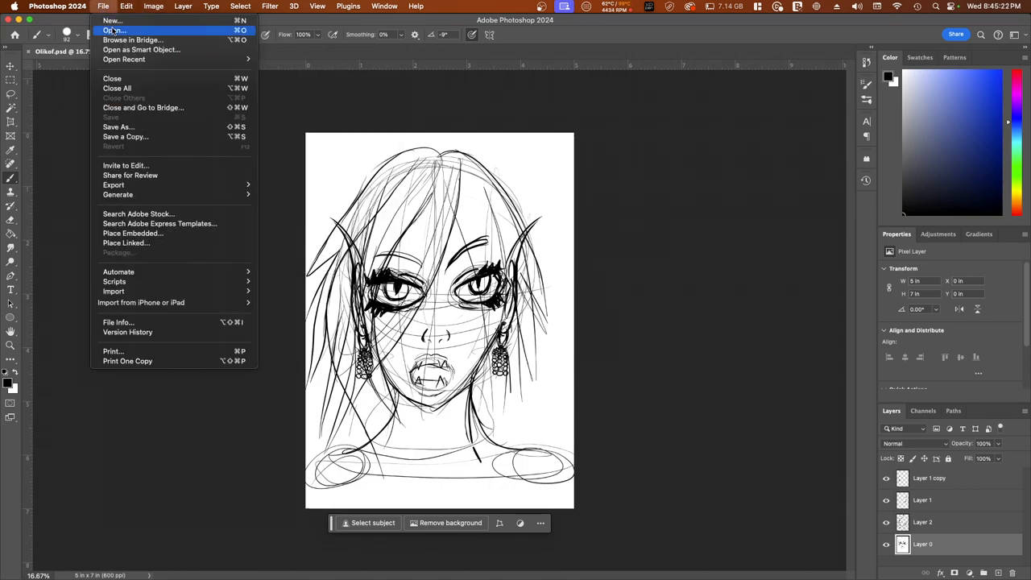
left_click(114, 29)
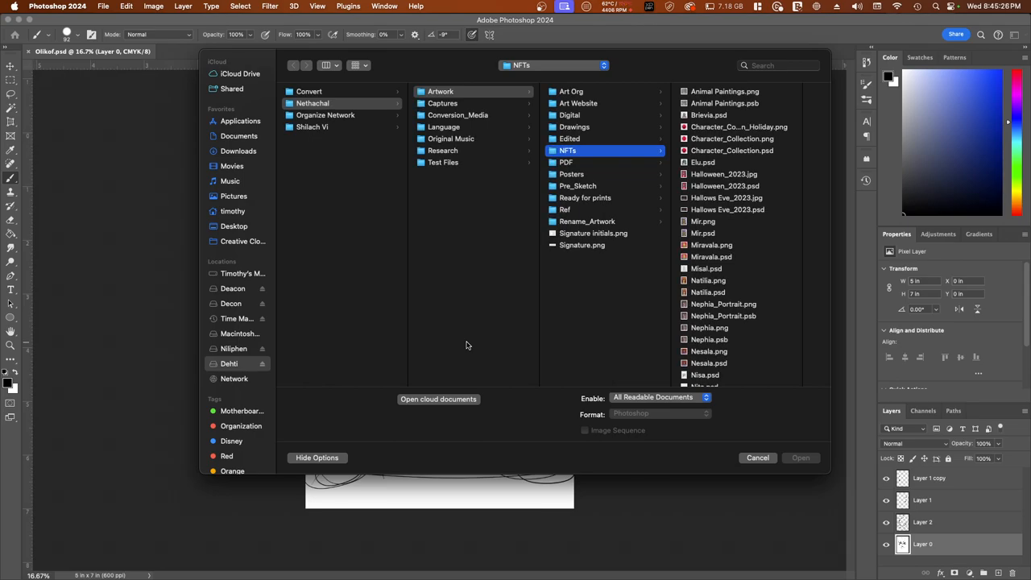
mouse_move(722, 332)
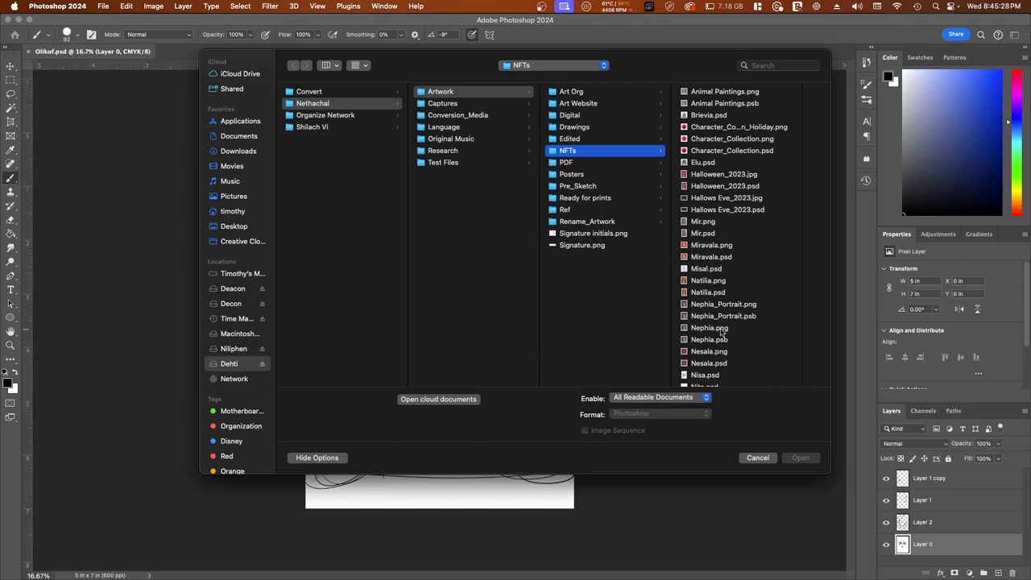
left_click(758, 458)
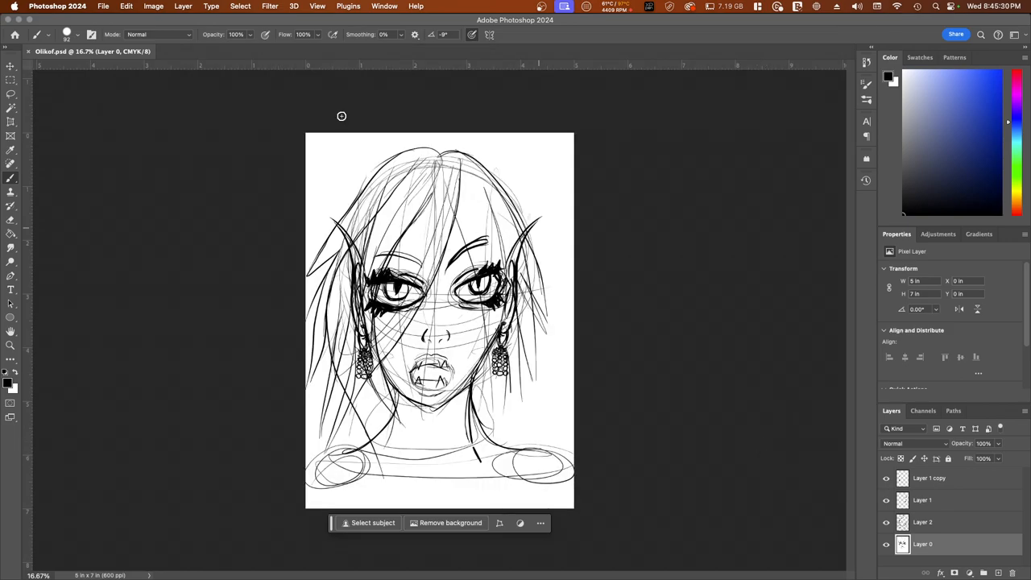
left_click(103, 7)
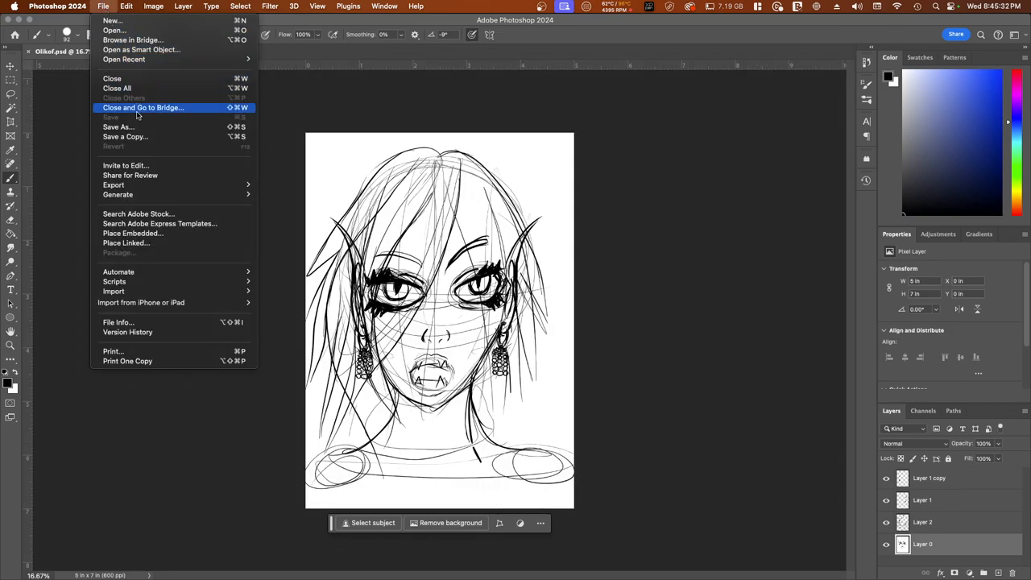
mouse_move(192, 184)
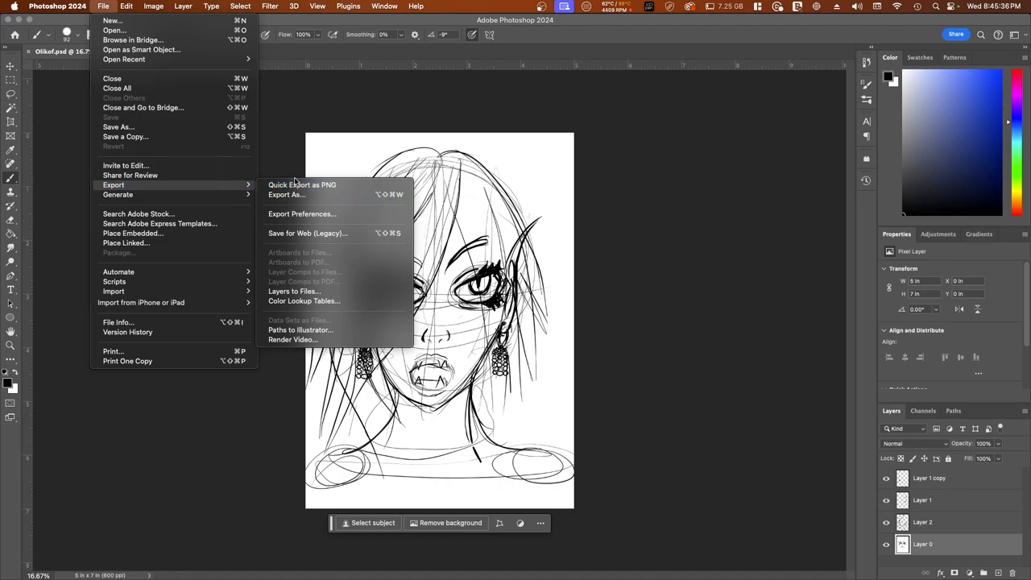
mouse_move(237, 186)
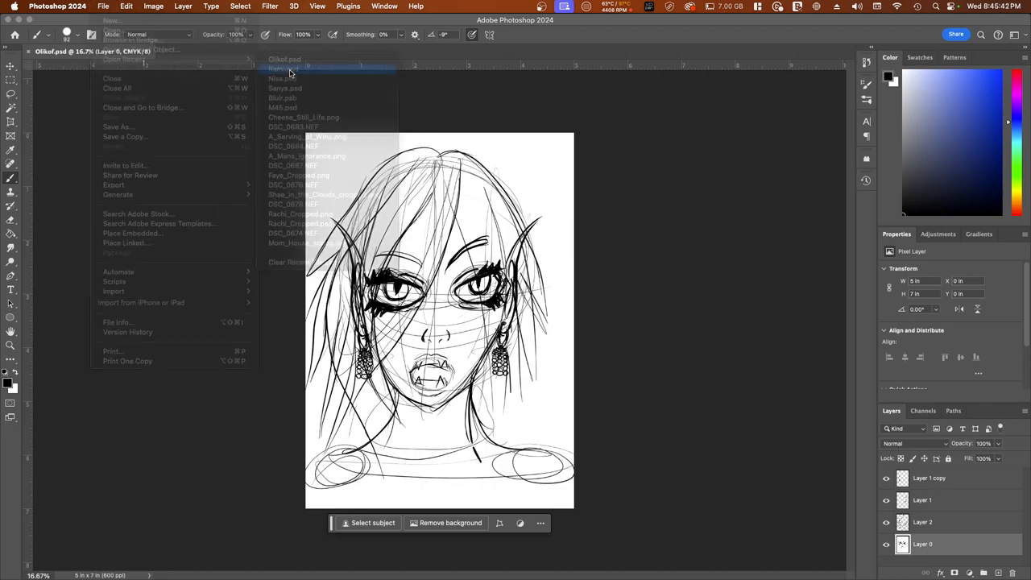
left_click(283, 68)
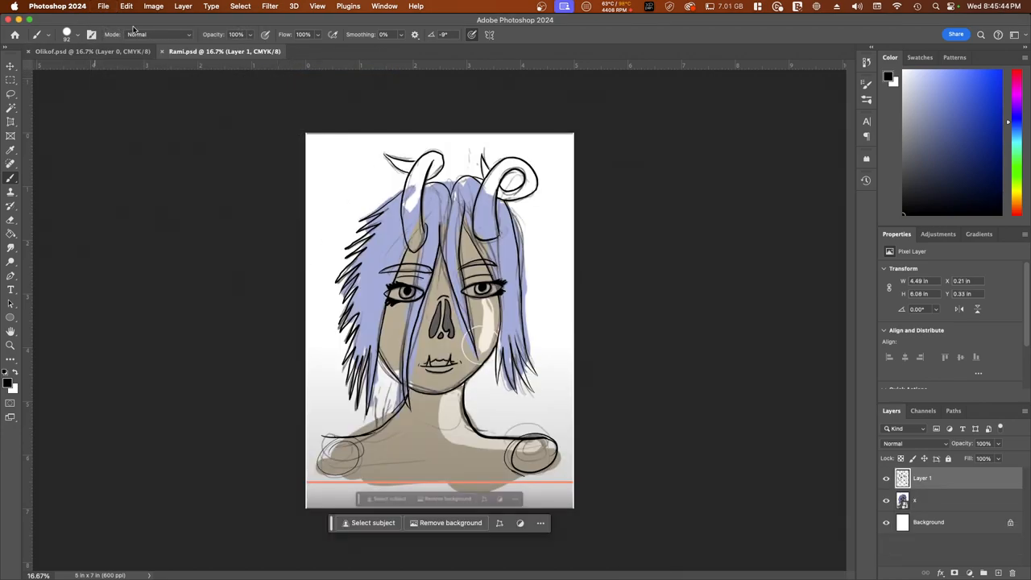
Open the recent Nisa.psd elf-face drawing as a second reference document
left_click(103, 6)
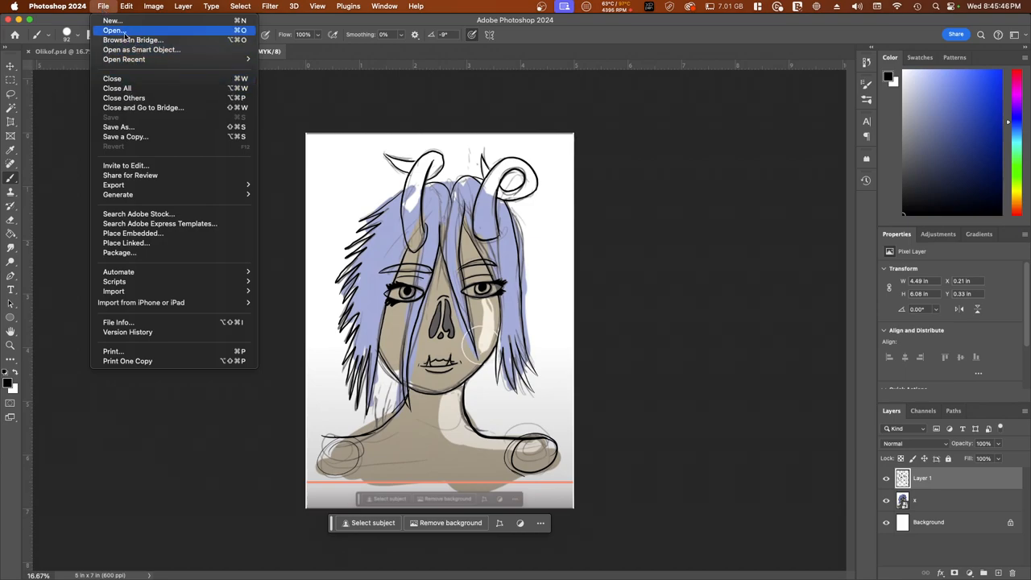
left_click(113, 29)
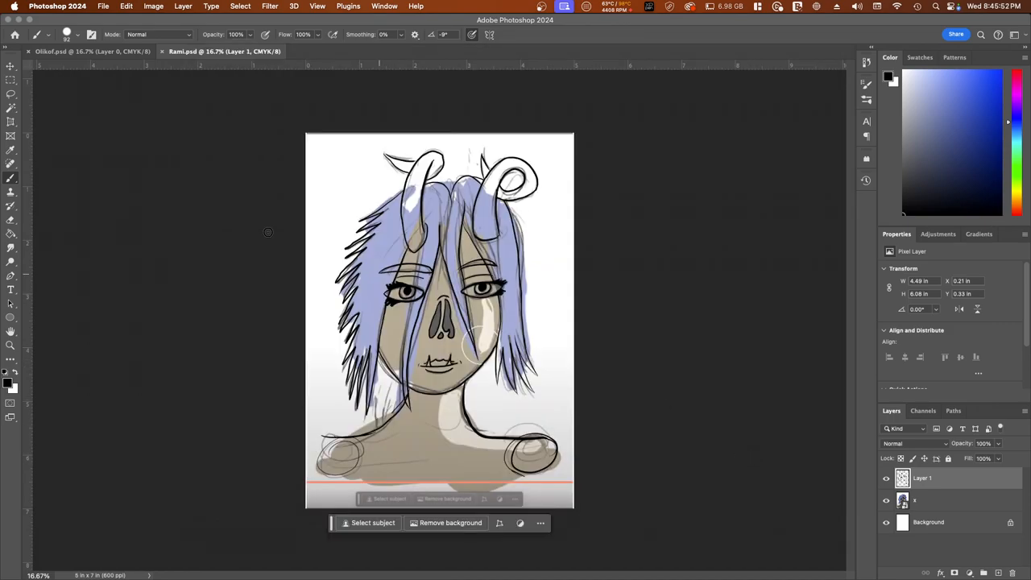
left_click(103, 7)
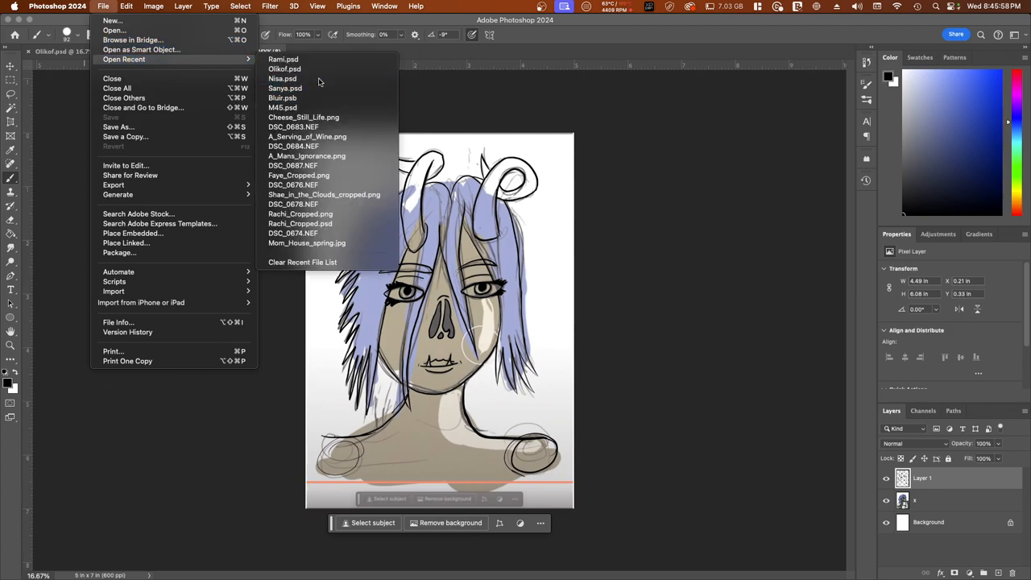
left_click(282, 78)
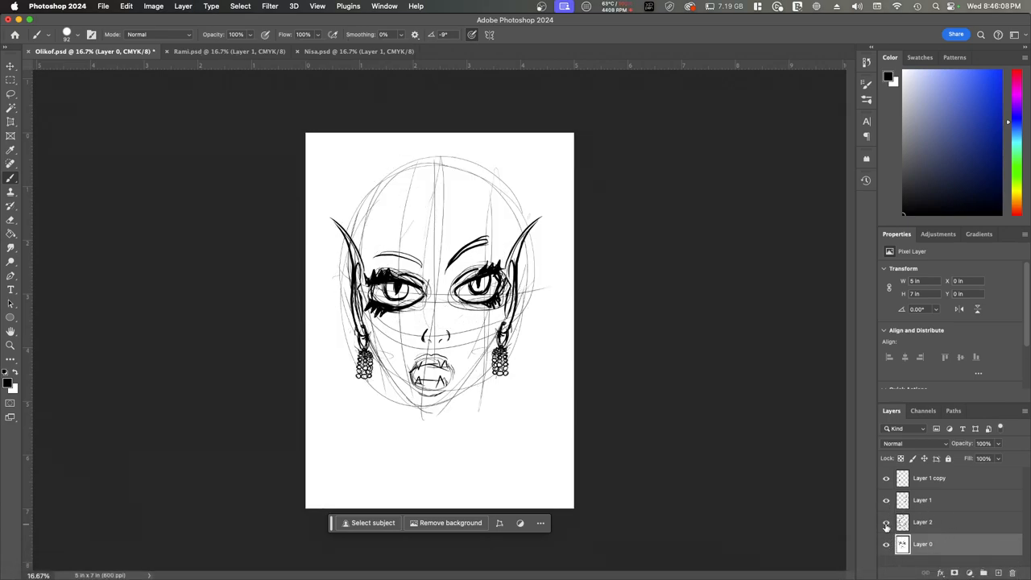
Fade the Oliksf sketch group to low opacity and adjust its size
left_click(886, 477)
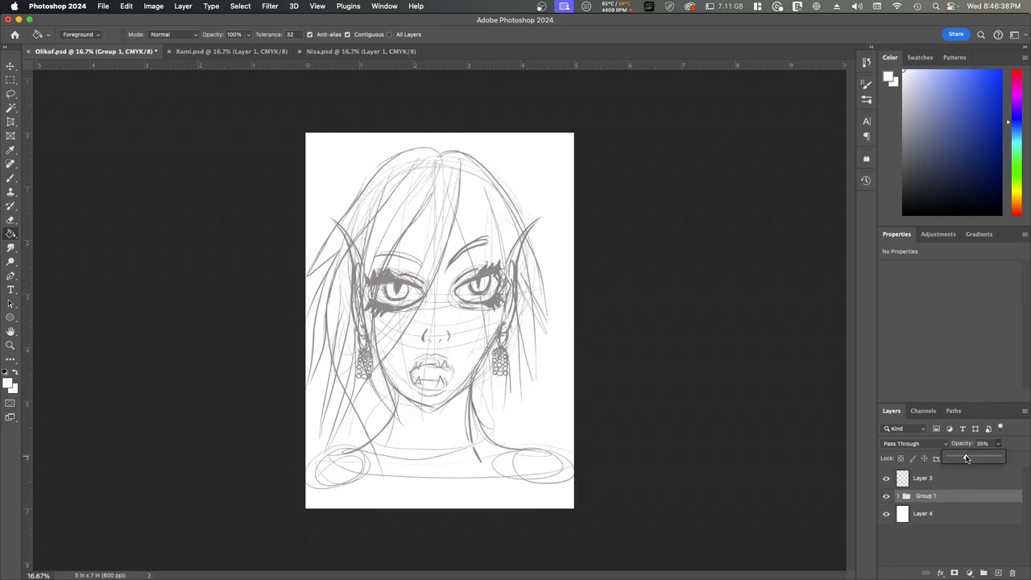
left_click_drag(980, 458, 960, 458)
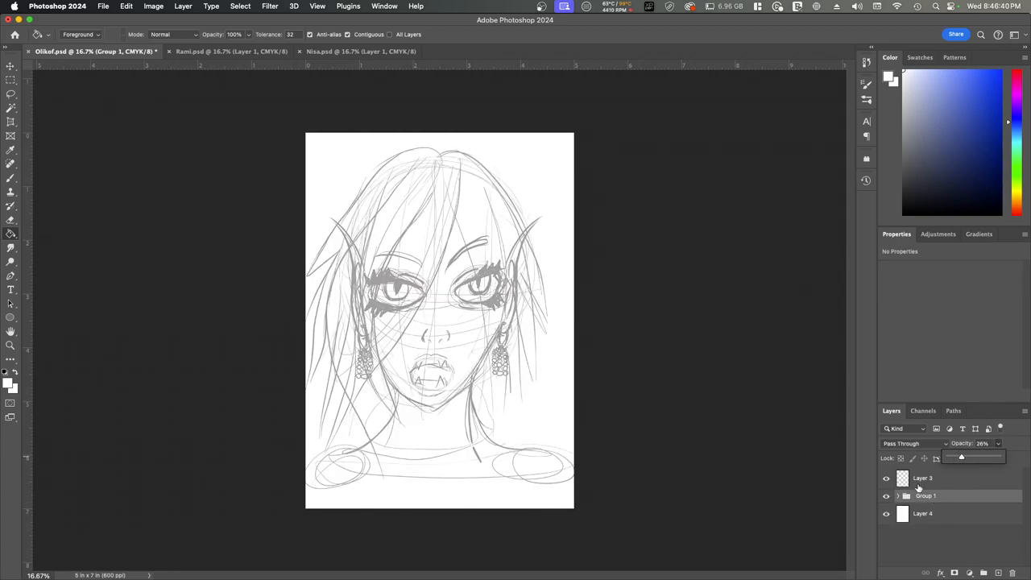
left_click(925, 497)
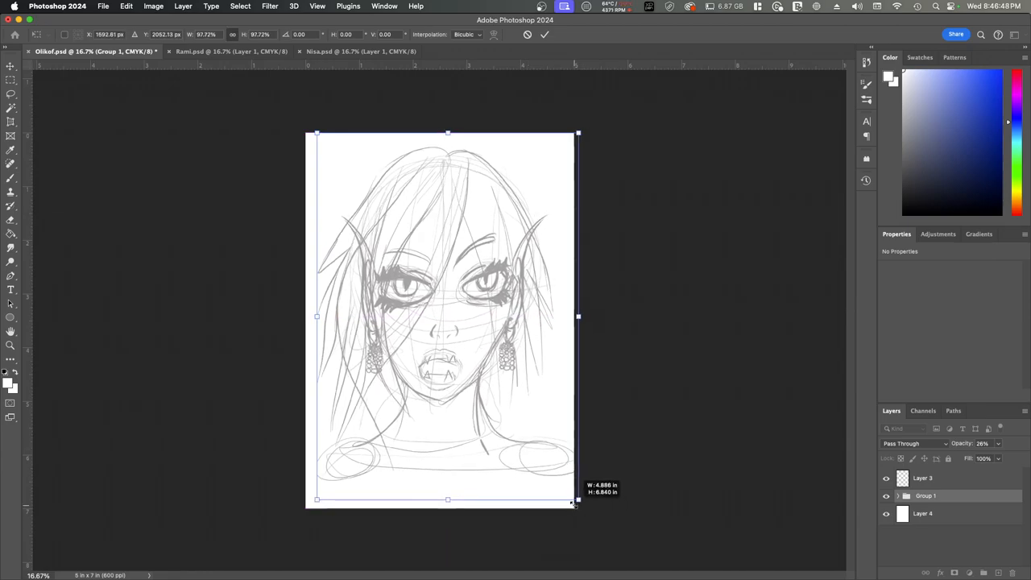
left_click_drag(579, 500, 574, 508)
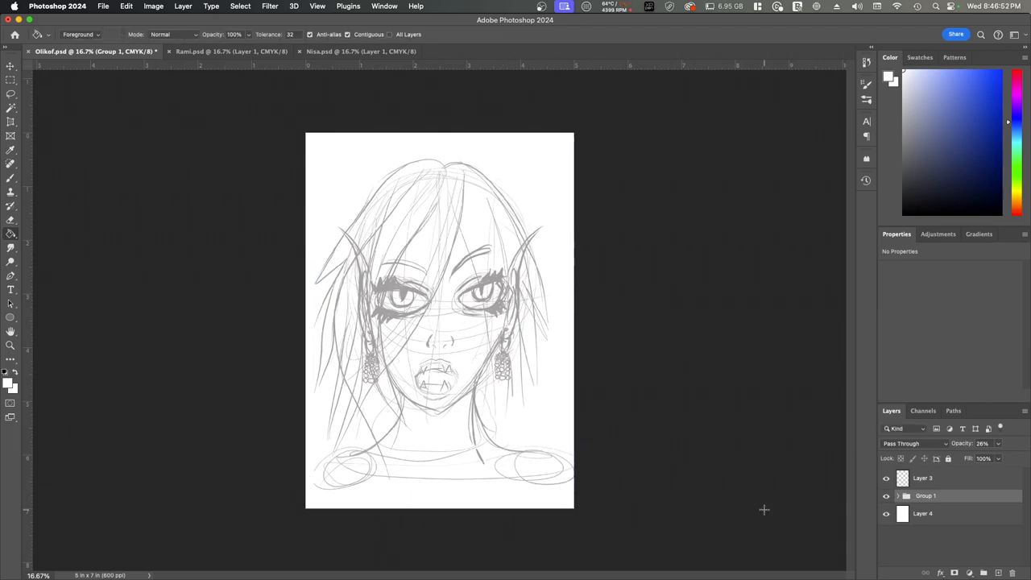
Make the white bottom layer a locked background beneath the empty ink layer
left_click(922, 477)
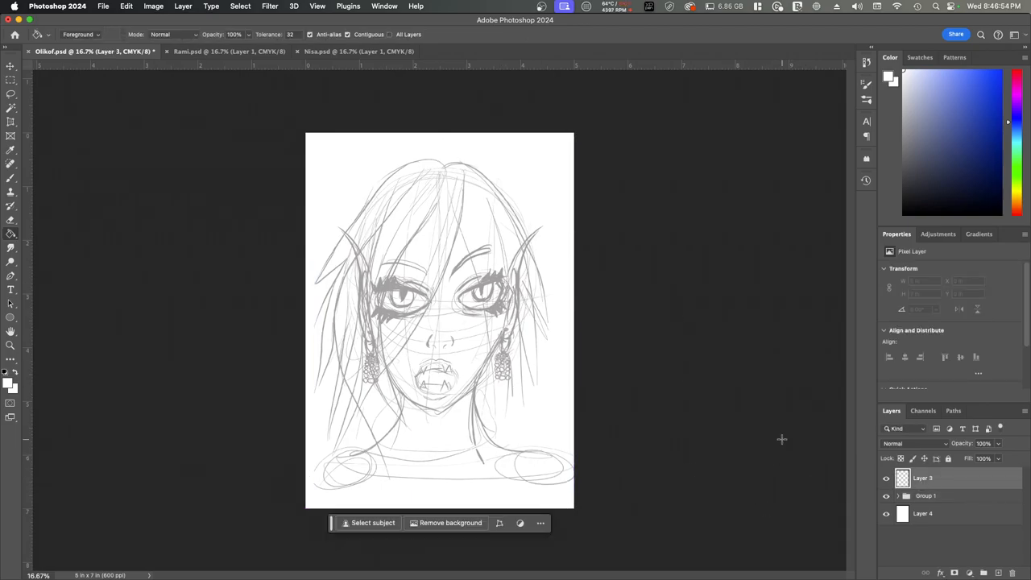
left_click(922, 512)
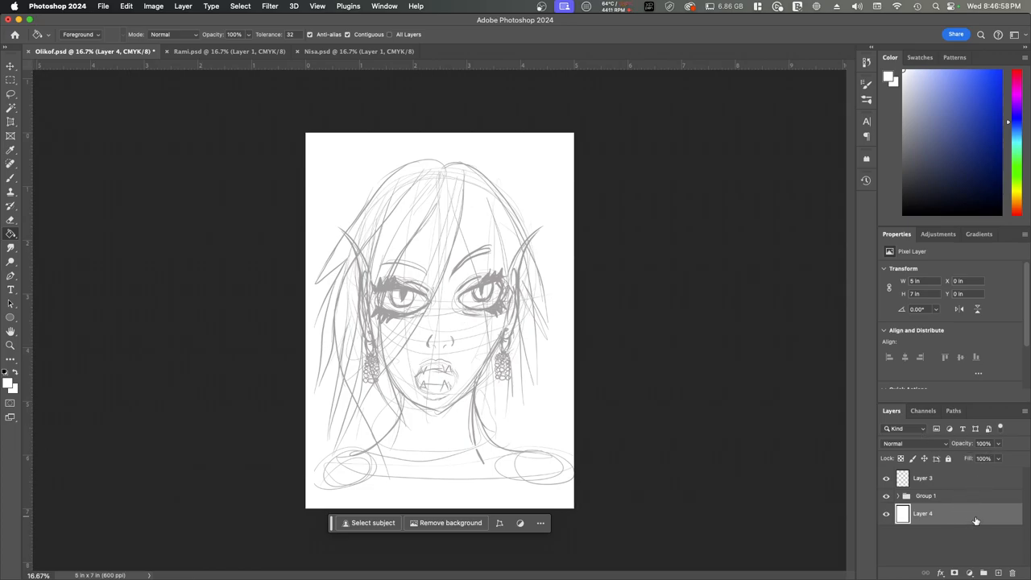
right_click(922, 513)
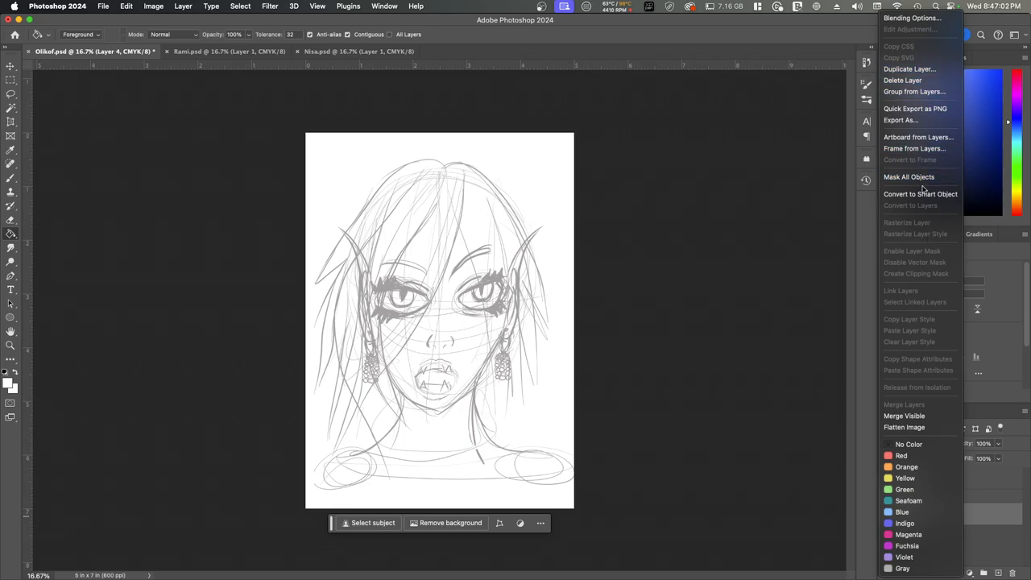
mouse_move(980, 525)
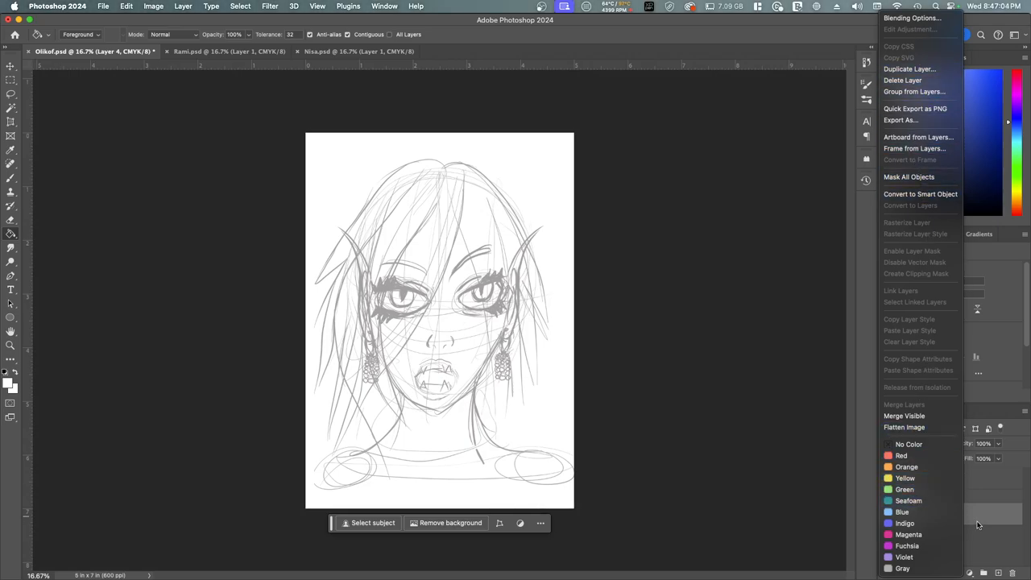
left_click(1003, 527)
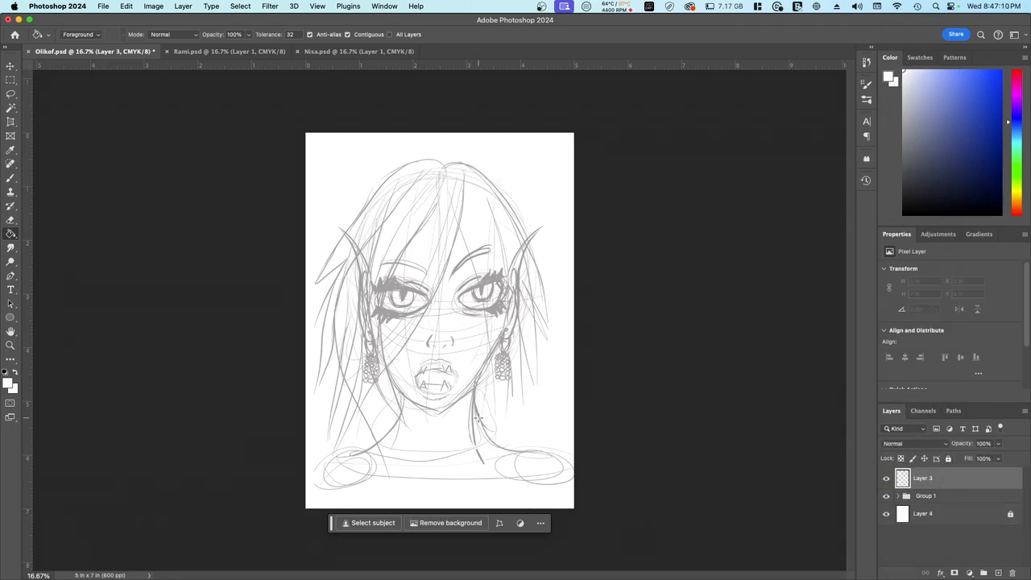
mouse_move(248, 351)
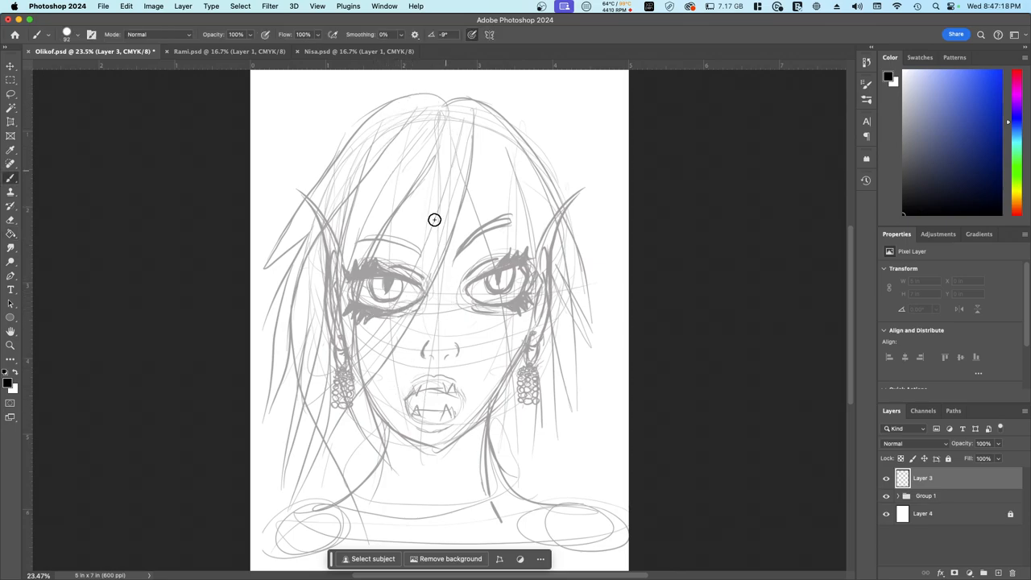
mouse_move(353, 345)
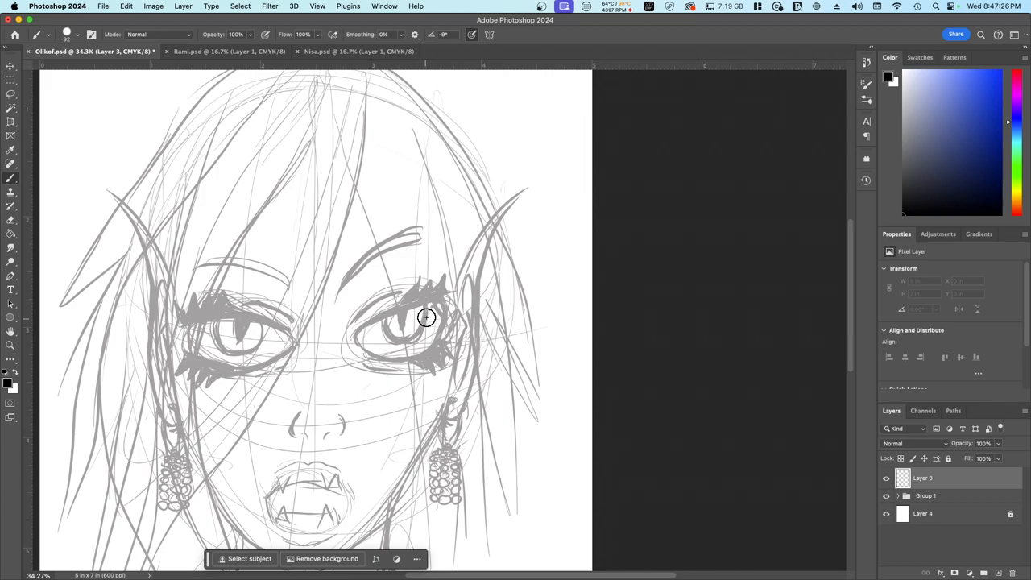
Ink the right eye's outline, inner corner, spiky upper lashes and lower lash line
left_click_drag(427, 316, 364, 345)
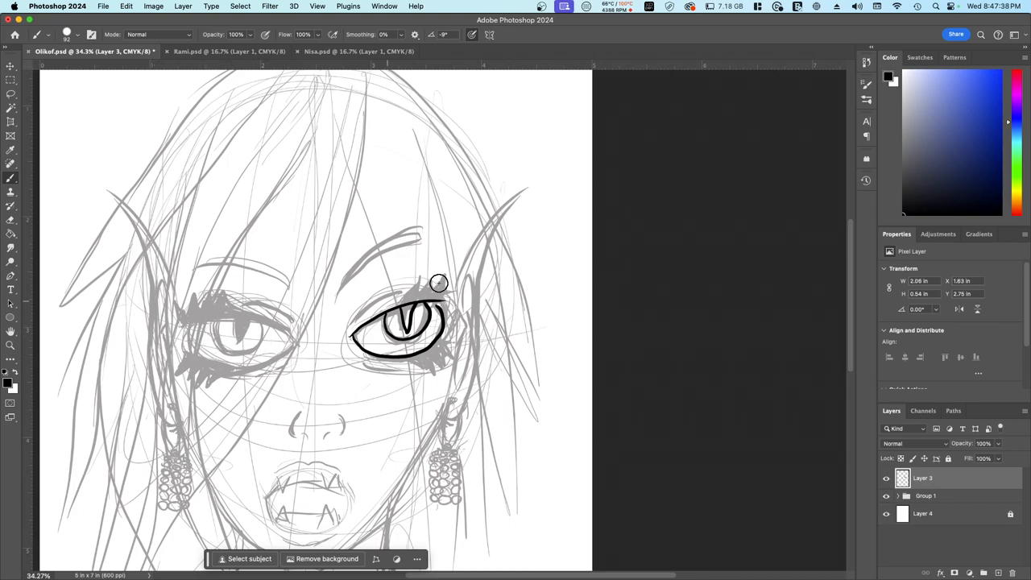
left_click_drag(439, 283, 351, 334)
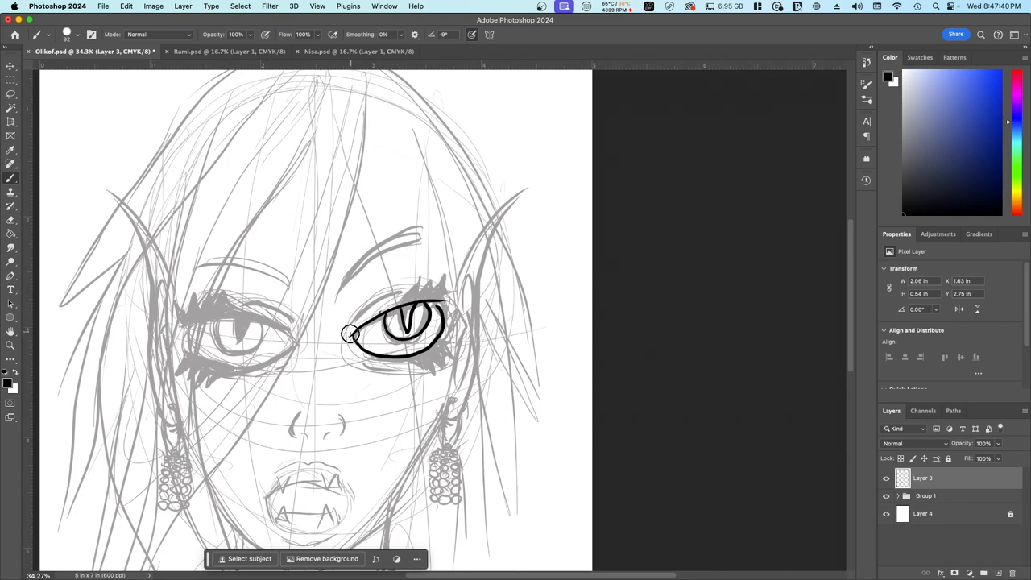
left_click_drag(351, 333, 413, 282)
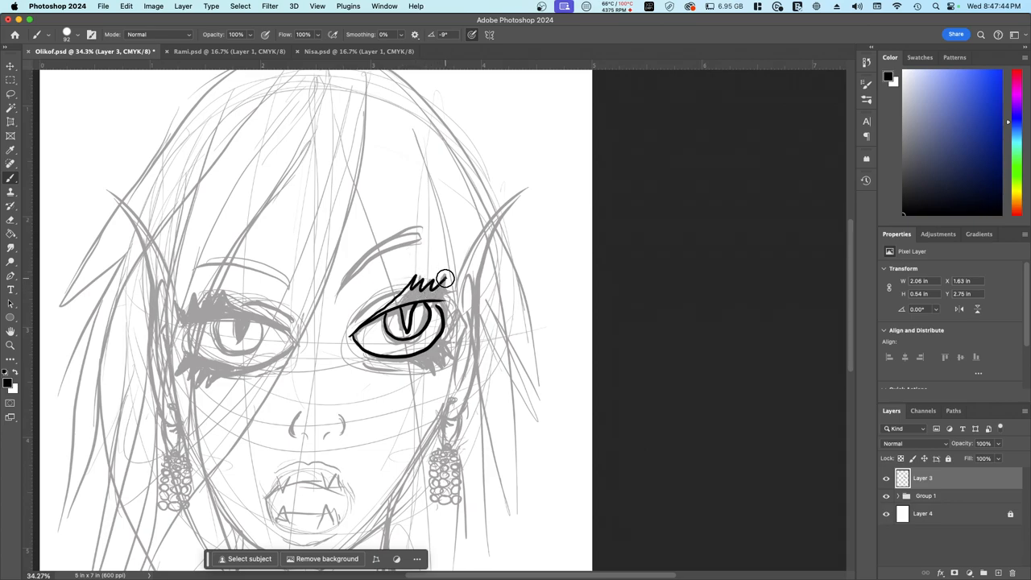
left_click_drag(448, 278, 432, 303)
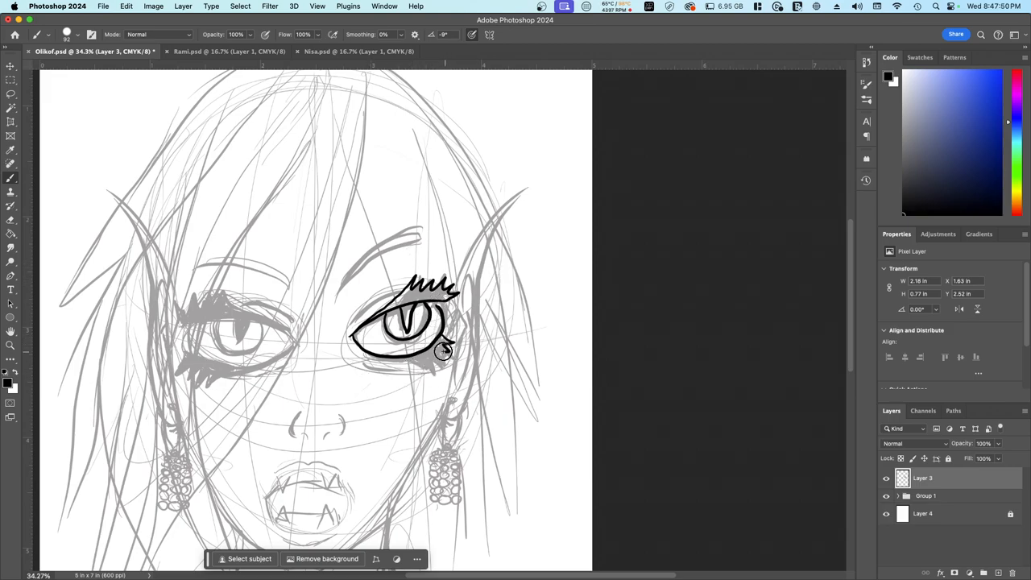
left_click_drag(443, 351, 379, 361)
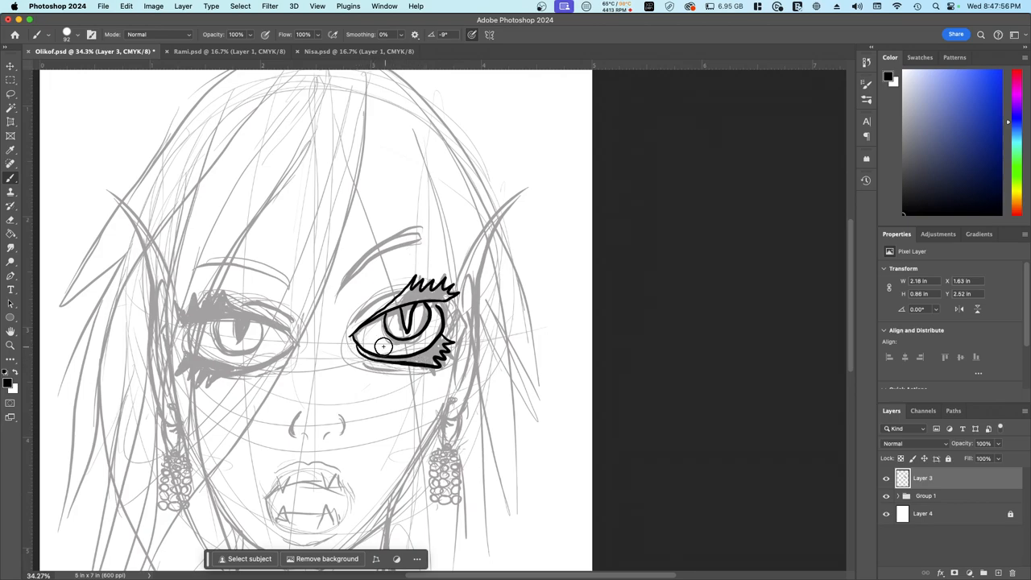
left_click_drag(385, 347, 358, 356)
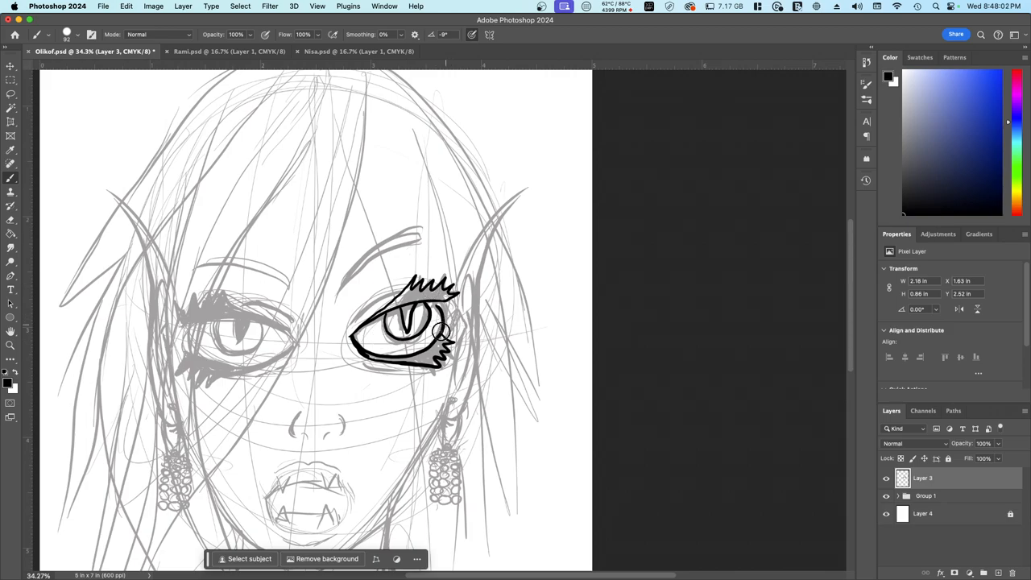
mouse_move(337, 300)
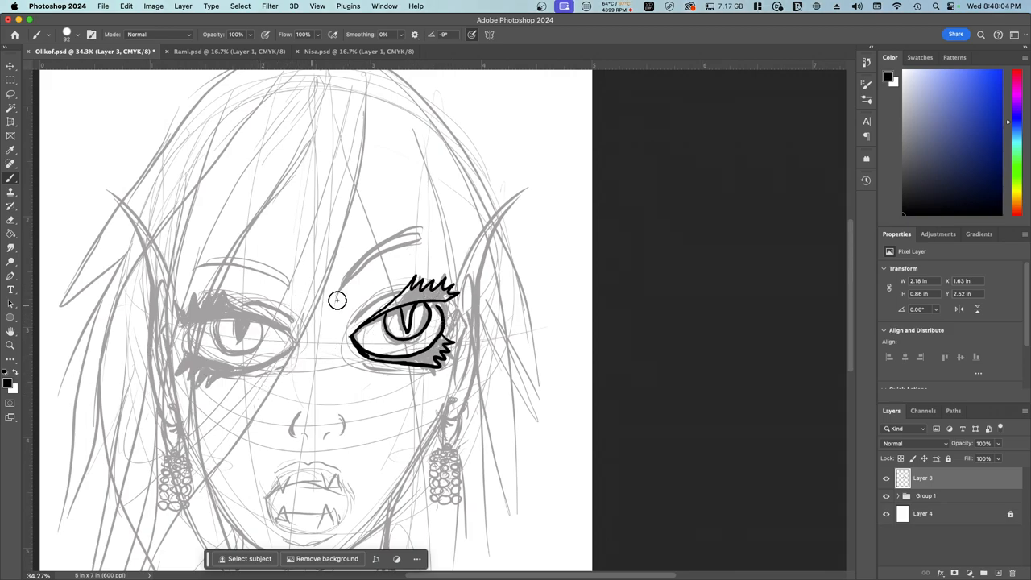
Ink the arched brow above the right eye and a line beneath it
left_click_drag(337, 300, 384, 271)
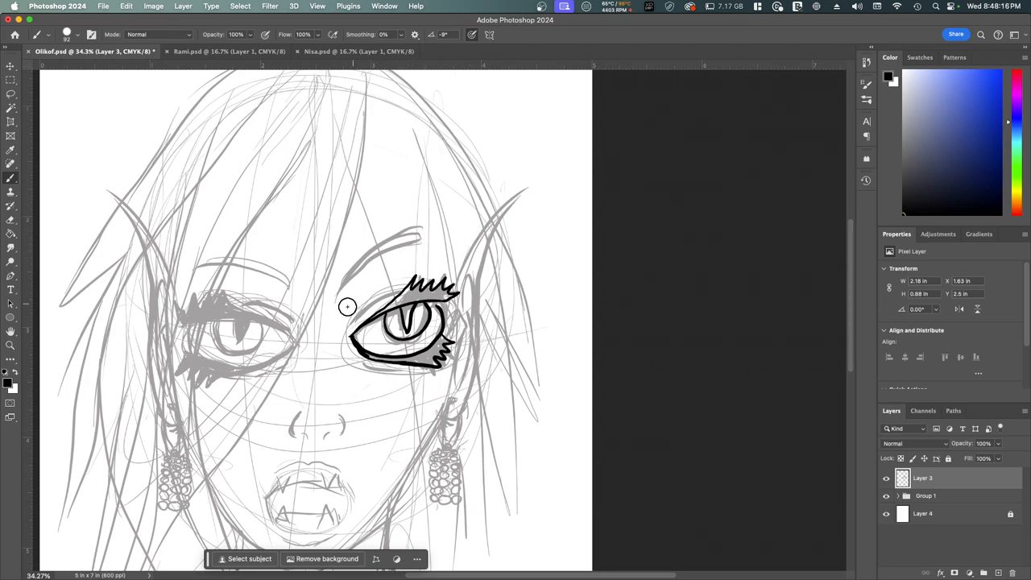
left_click_drag(348, 306, 351, 368)
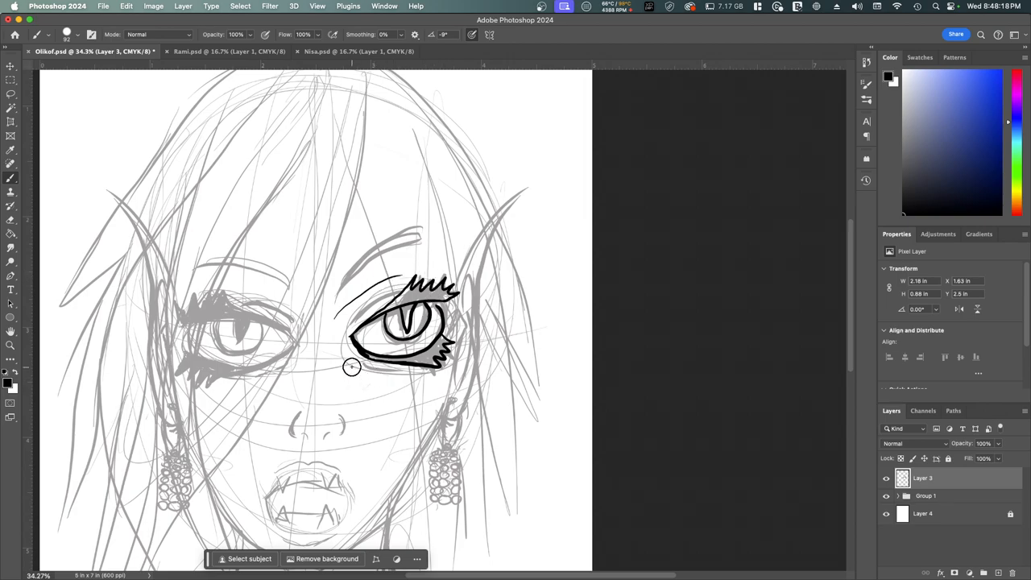
left_click_drag(351, 367, 448, 352)
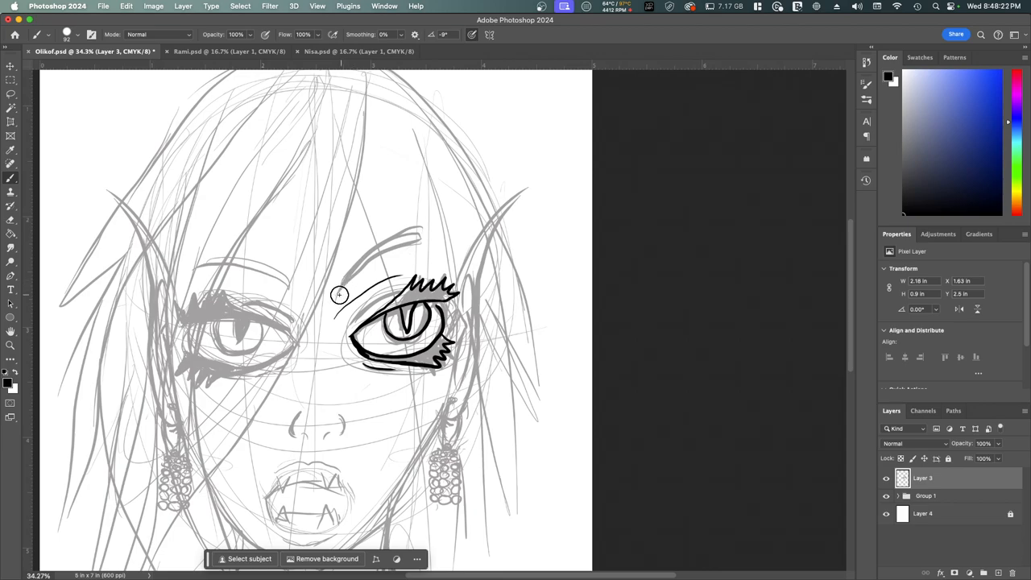
left_click_drag(339, 293, 324, 345)
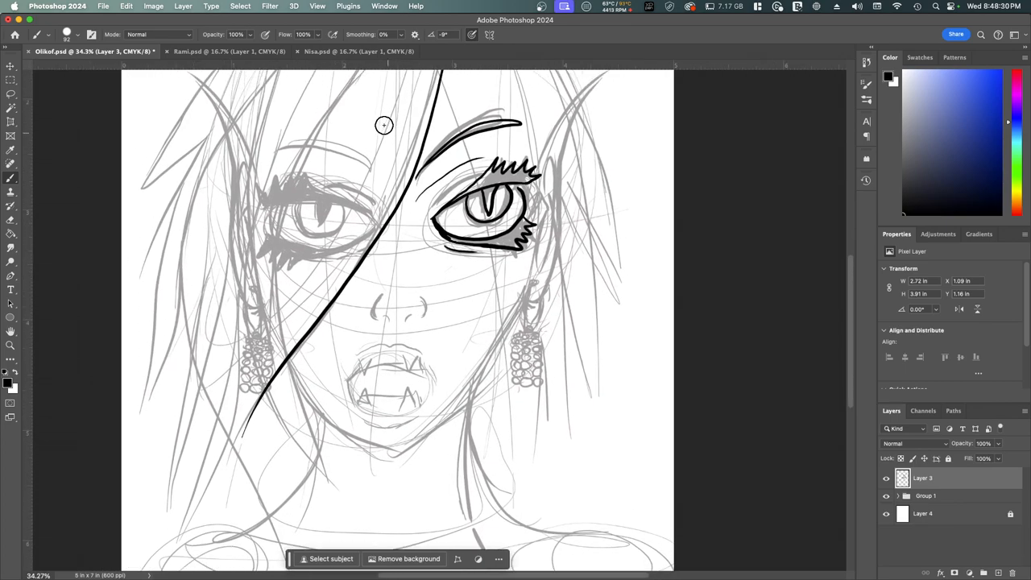
Ink two long hair strands across the face and start the left eye's upper lid
left_click_drag(386, 126, 223, 541)
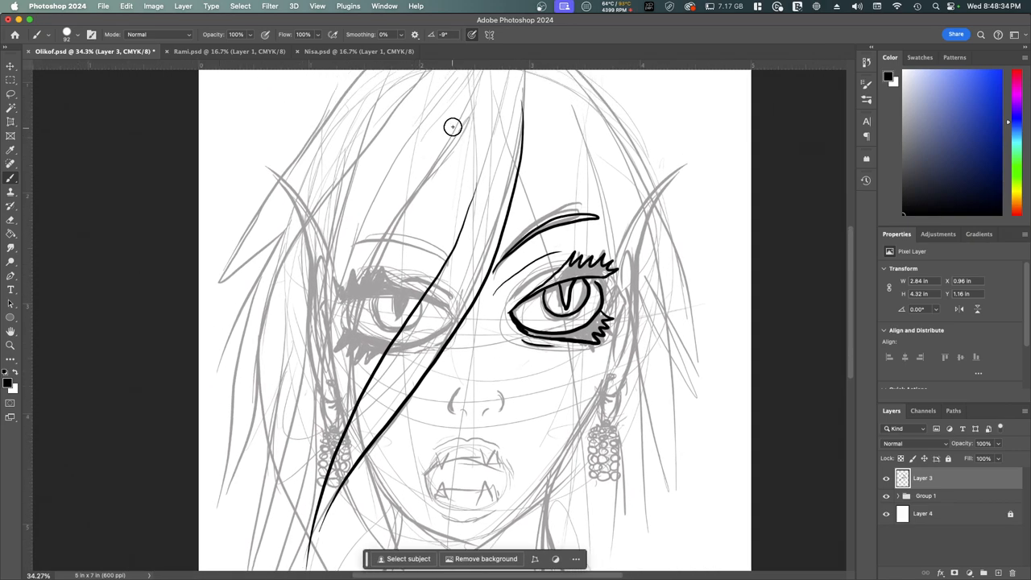
left_click_drag(453, 126, 341, 535)
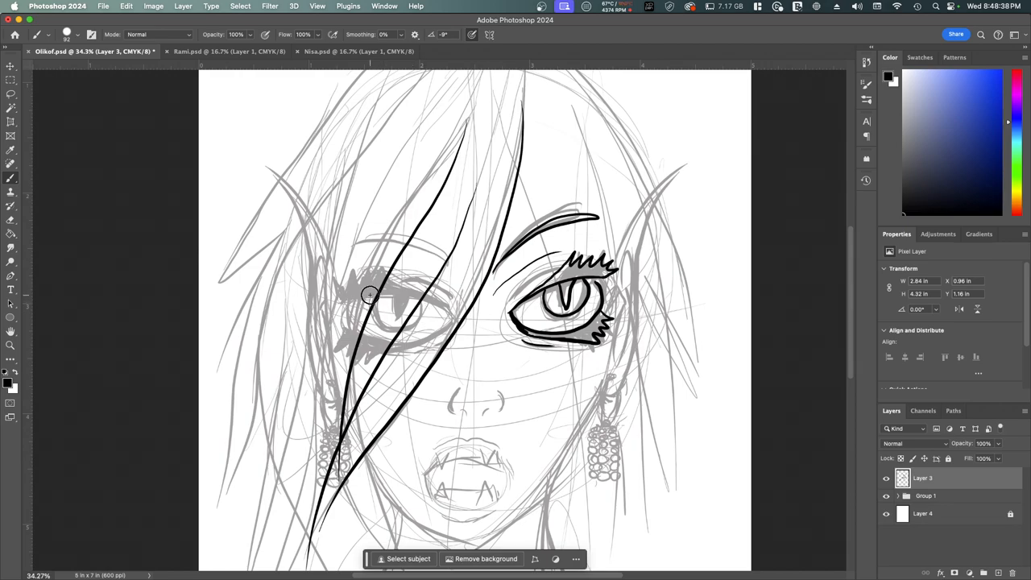
left_click_drag(369, 295, 358, 332)
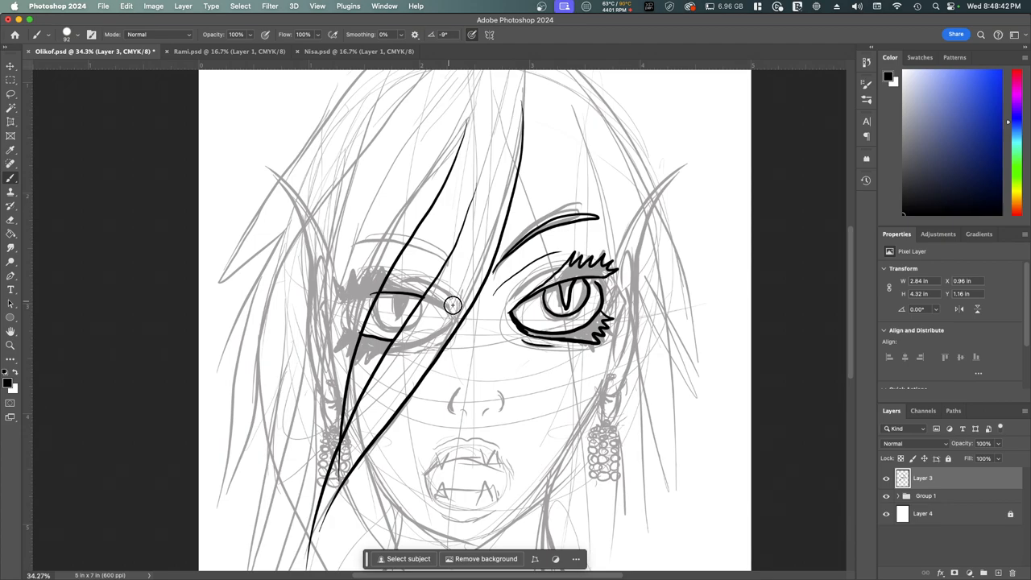
left_click_drag(453, 304, 403, 338)
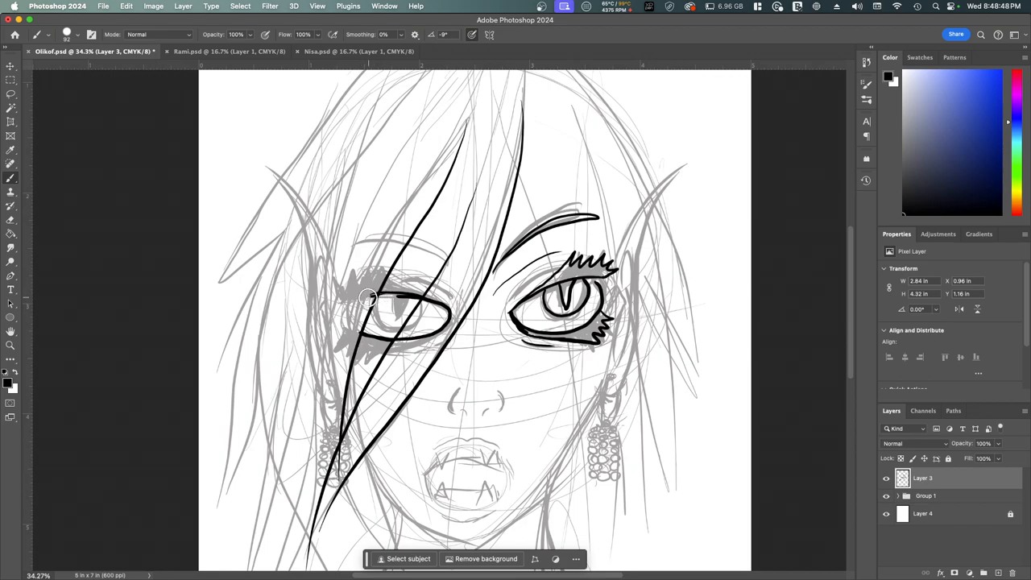
Ink the left eye's lids, slit pupil, iris and spiky lashes, plus a hair strand past the cheek
left_click_drag(368, 298, 395, 331)
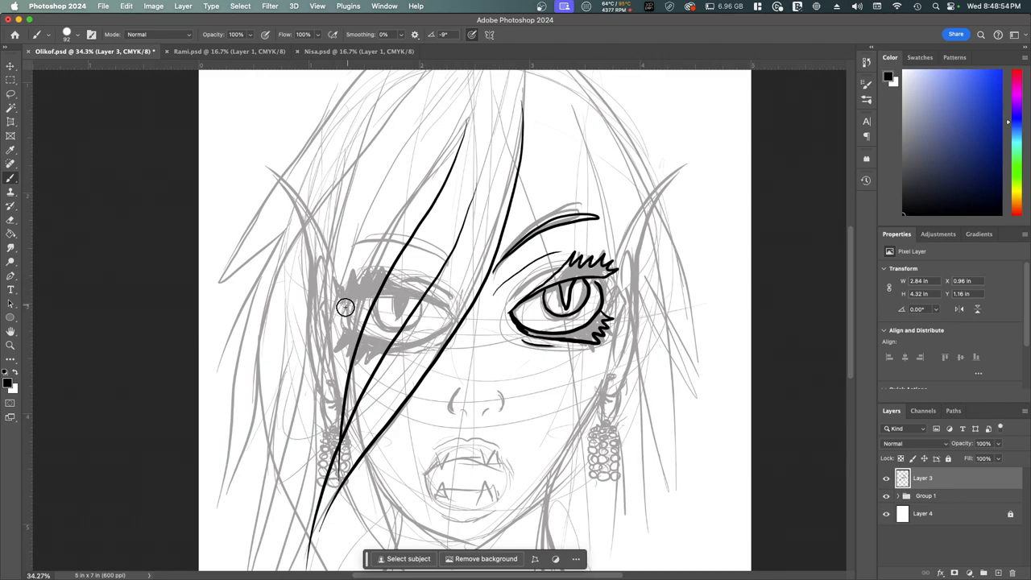
left_click_drag(345, 308, 411, 338)
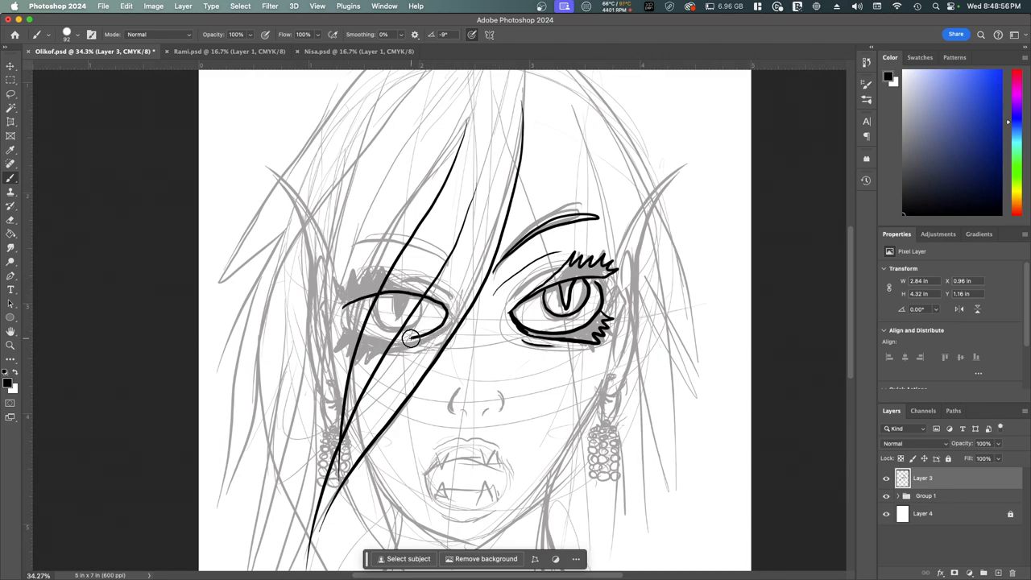
left_click_drag(411, 339, 379, 303)
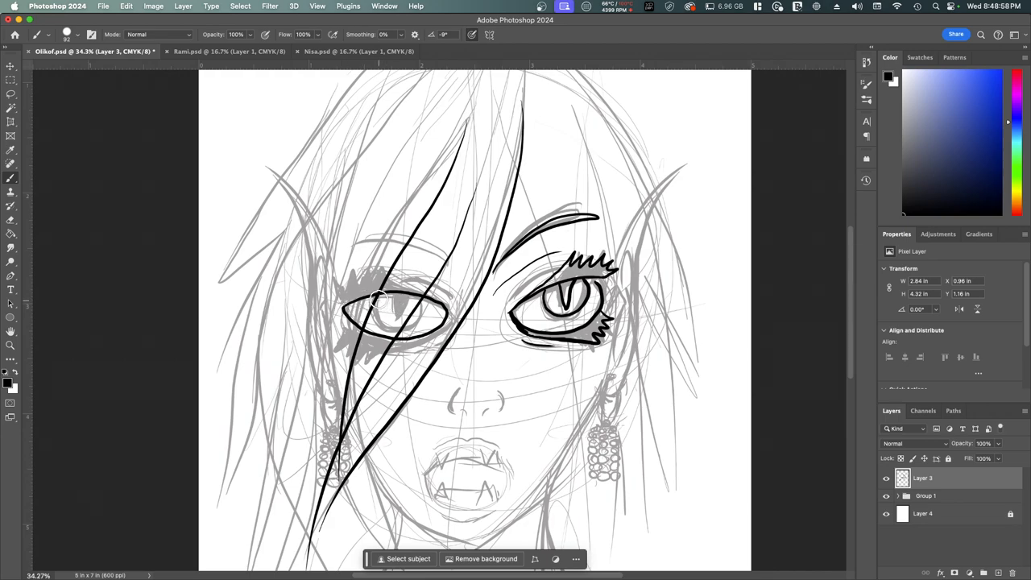
left_click_drag(379, 303, 419, 322)
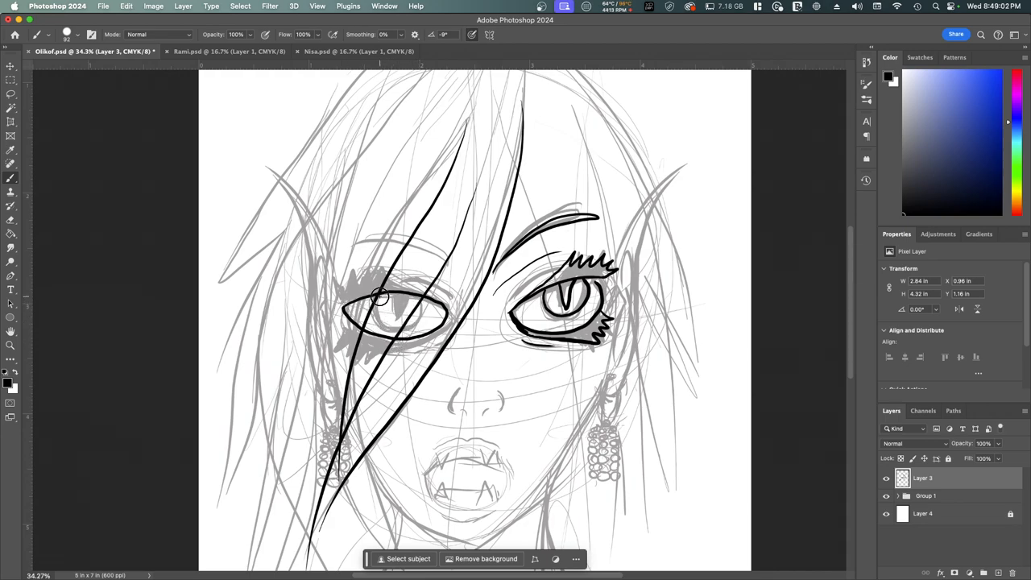
left_click_drag(383, 298, 416, 303)
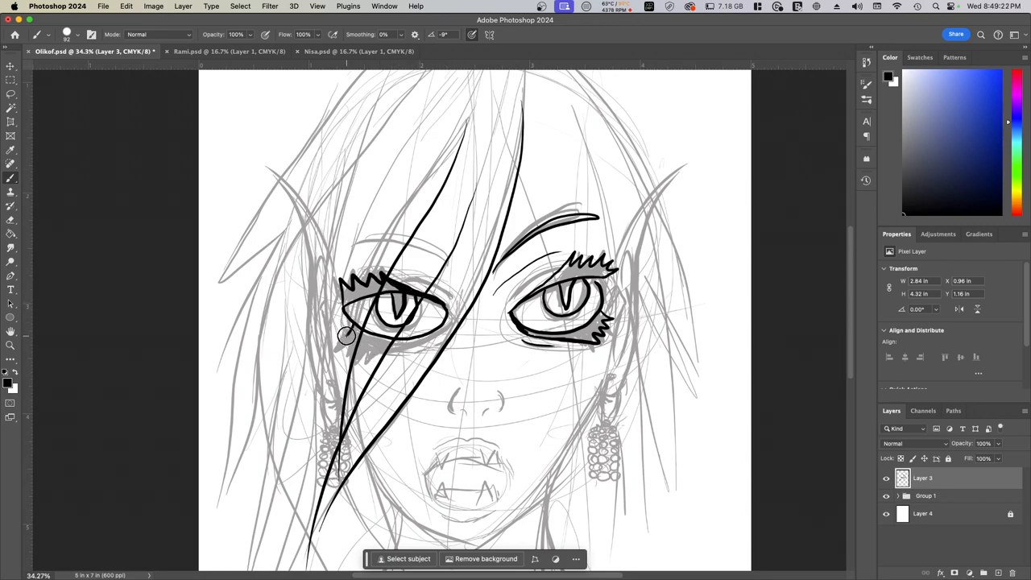
left_click_drag(345, 336, 367, 348)
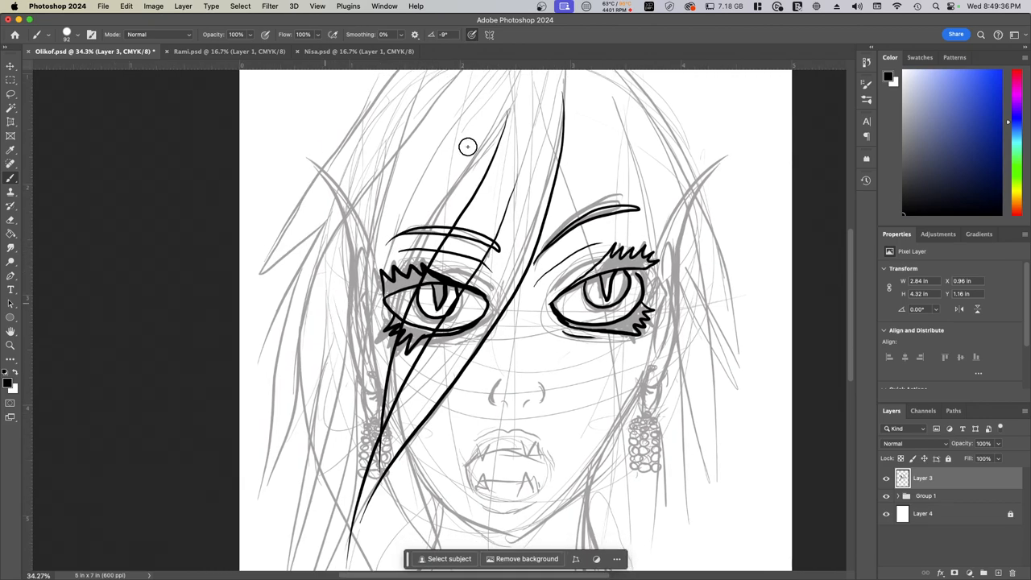
left_click_drag(468, 147, 332, 558)
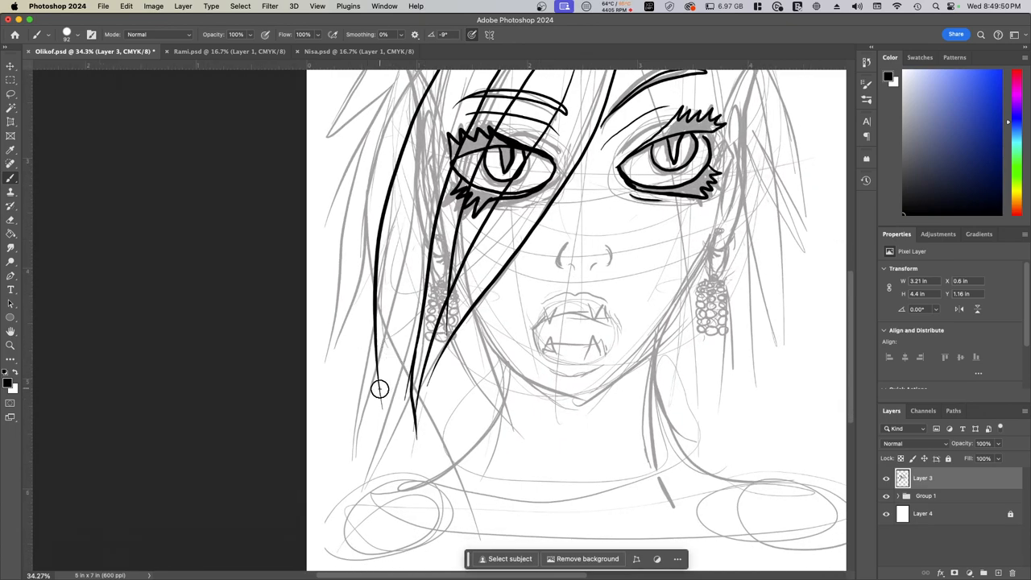
Ink long hair strands down the left side, over the left eye and cheek toward the neck
left_click_drag(378, 388, 464, 427)
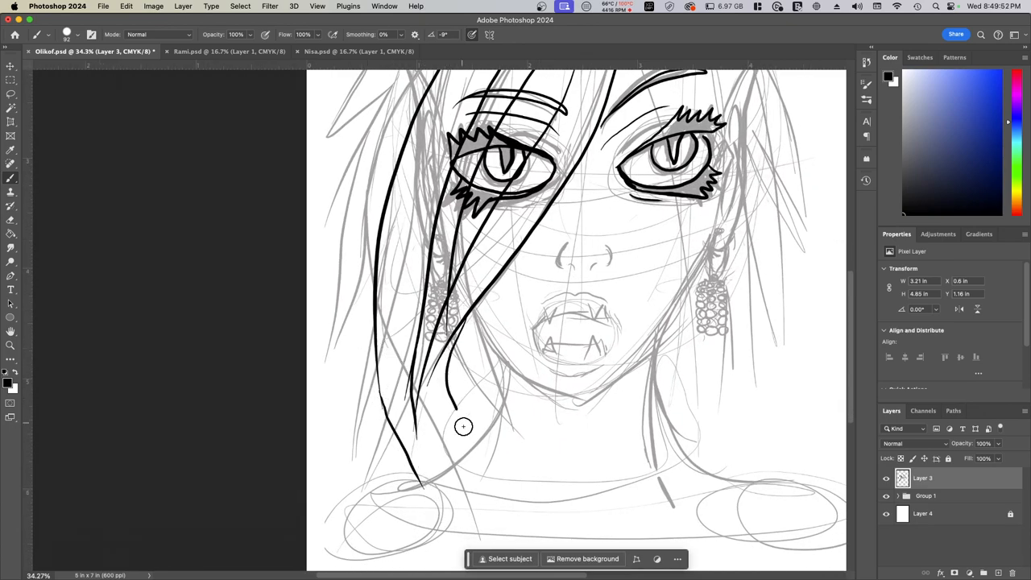
left_click_drag(465, 427, 432, 477)
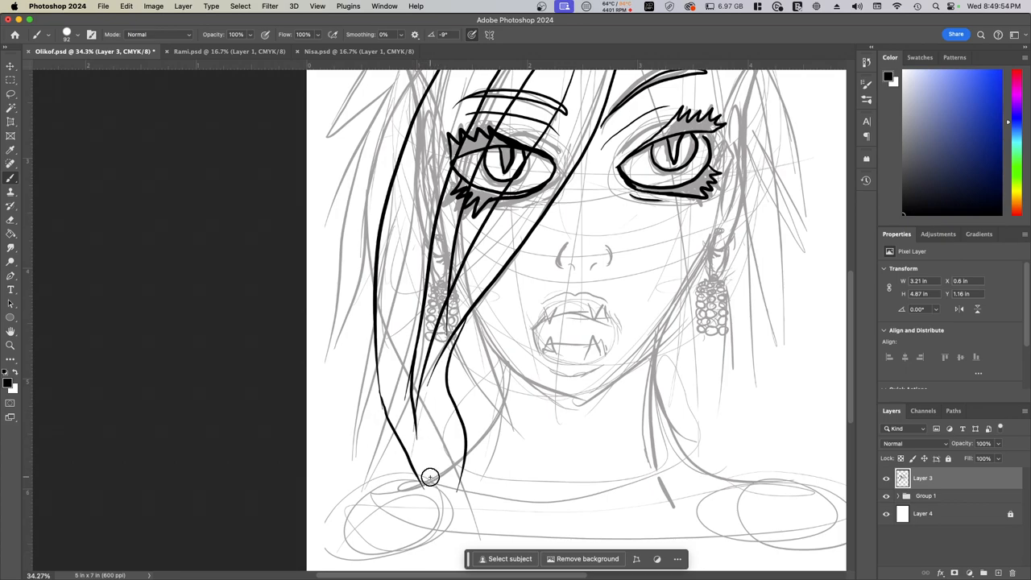
left_click_drag(432, 477, 411, 410)
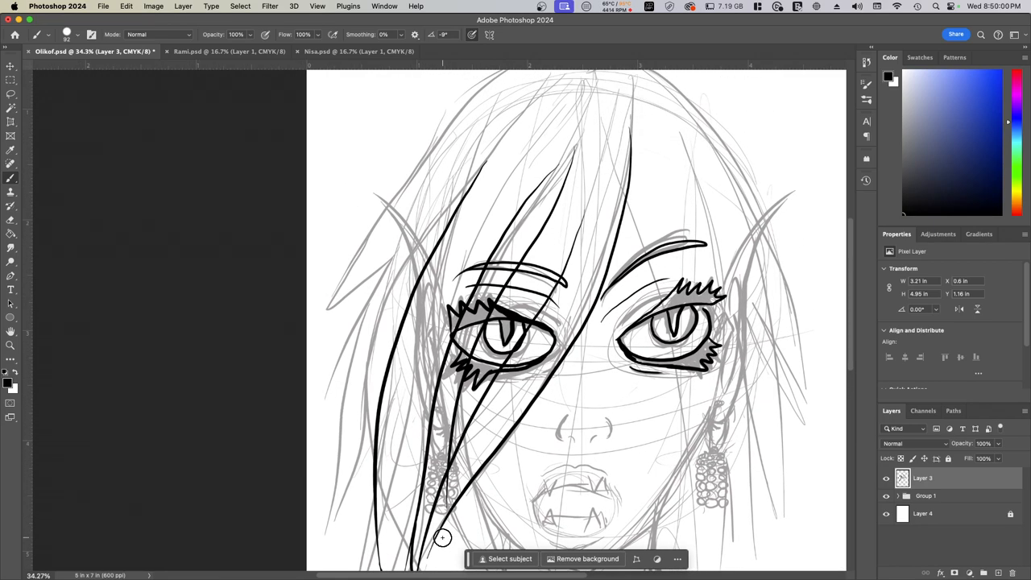
left_click_drag(443, 538, 435, 186)
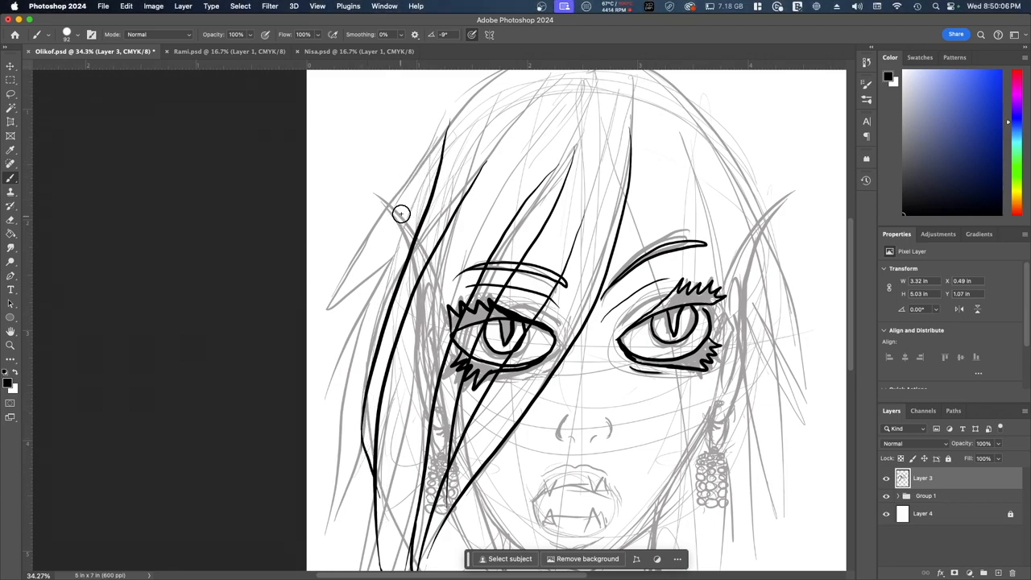
left_click_drag(401, 213, 368, 190)
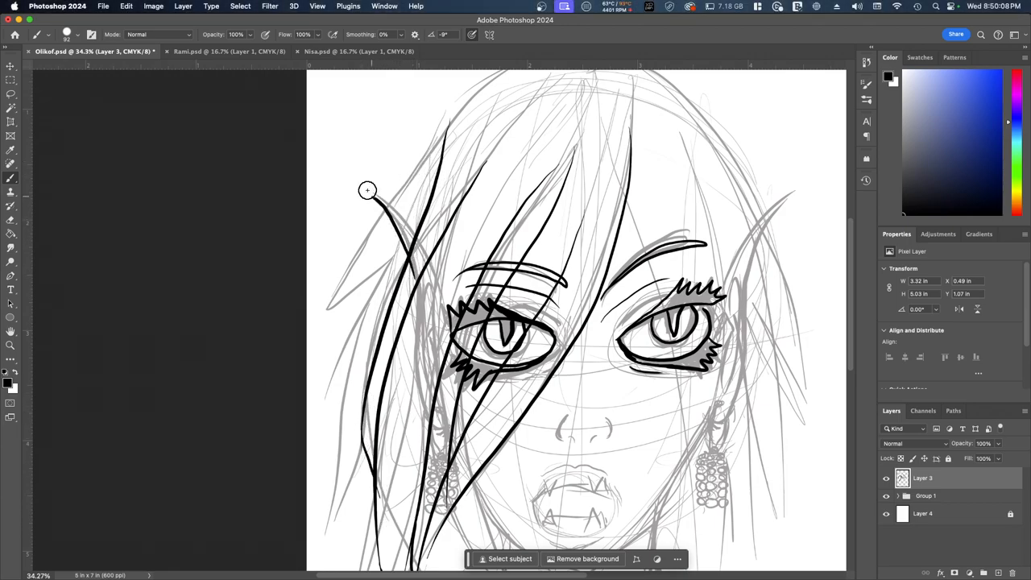
left_click_drag(367, 190, 421, 252)
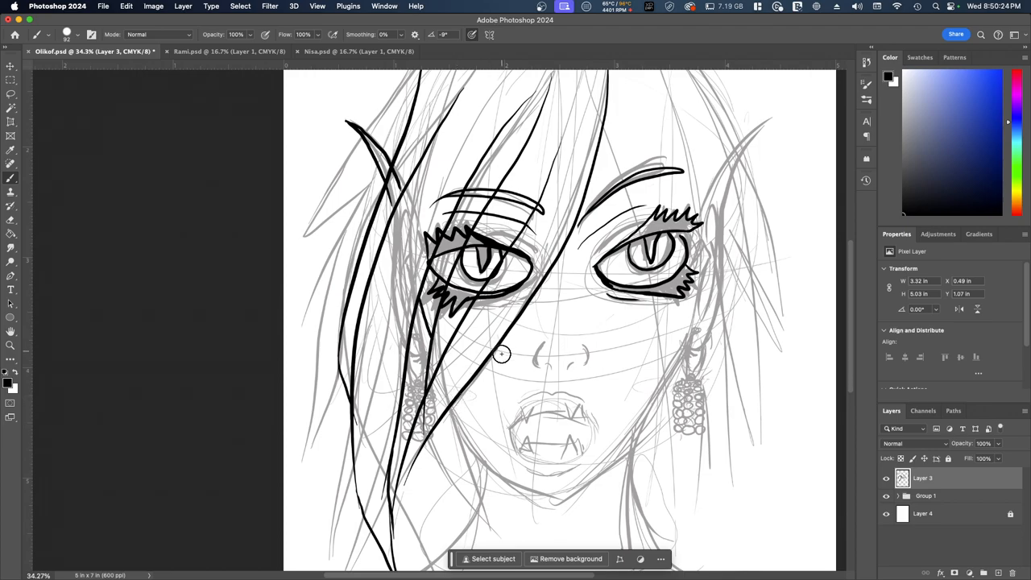
mouse_move(499, 368)
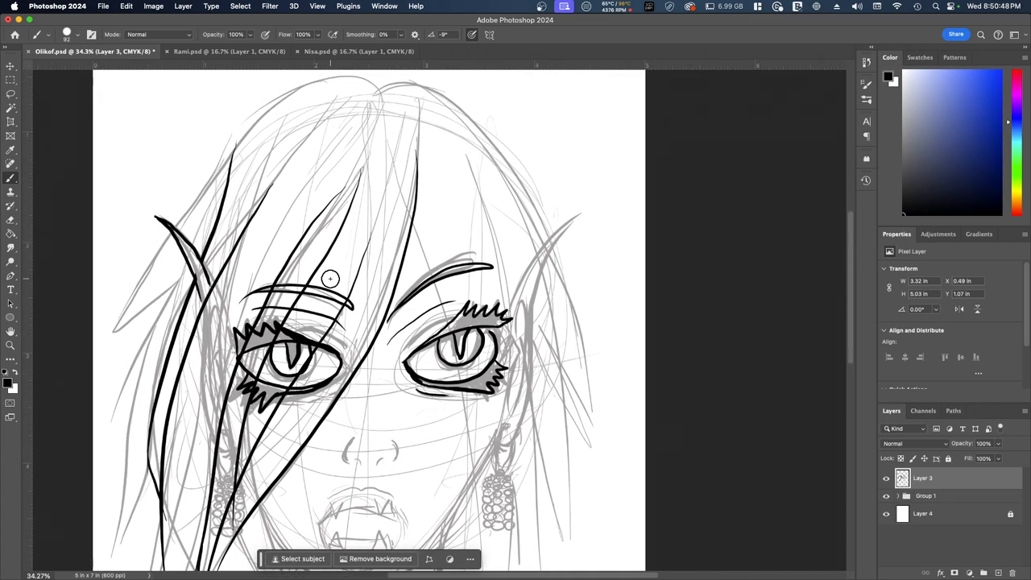
Ink hair strands arcing over the crown and curving down the forehead
left_click_drag(331, 280, 381, 165)
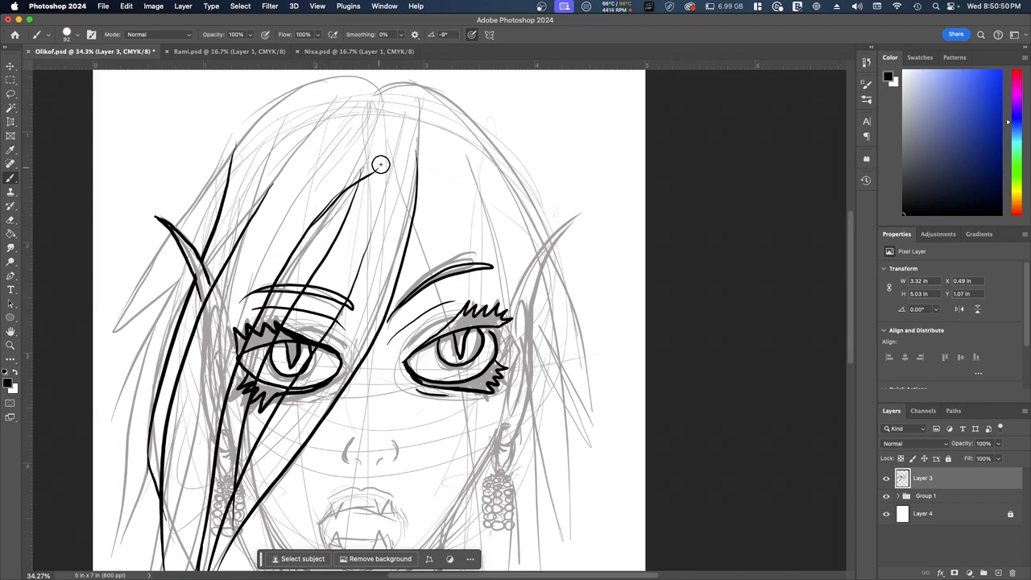
left_click_drag(380, 164, 294, 255)
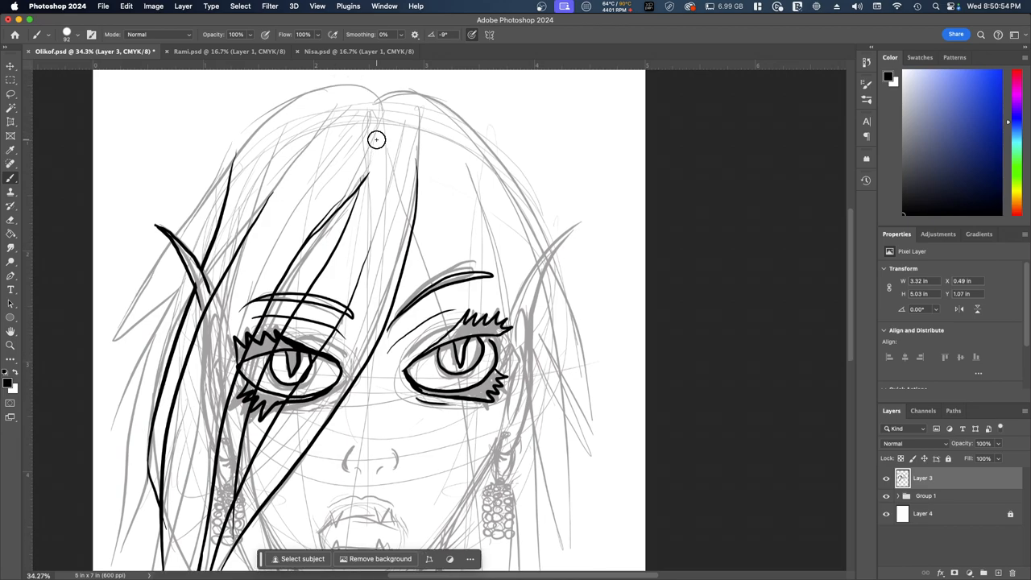
scroll("down", 3)
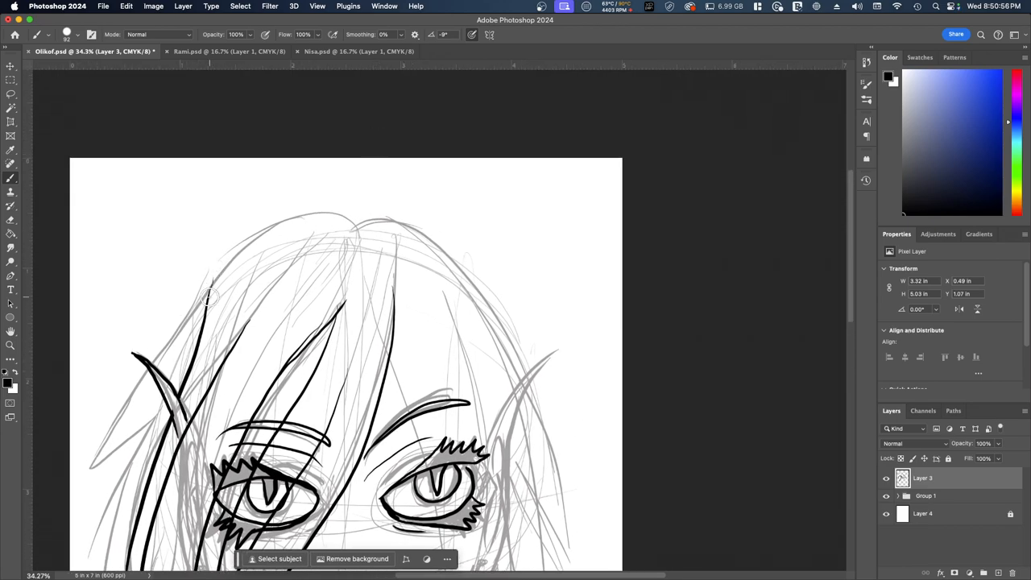
left_click_drag(207, 306, 403, 226)
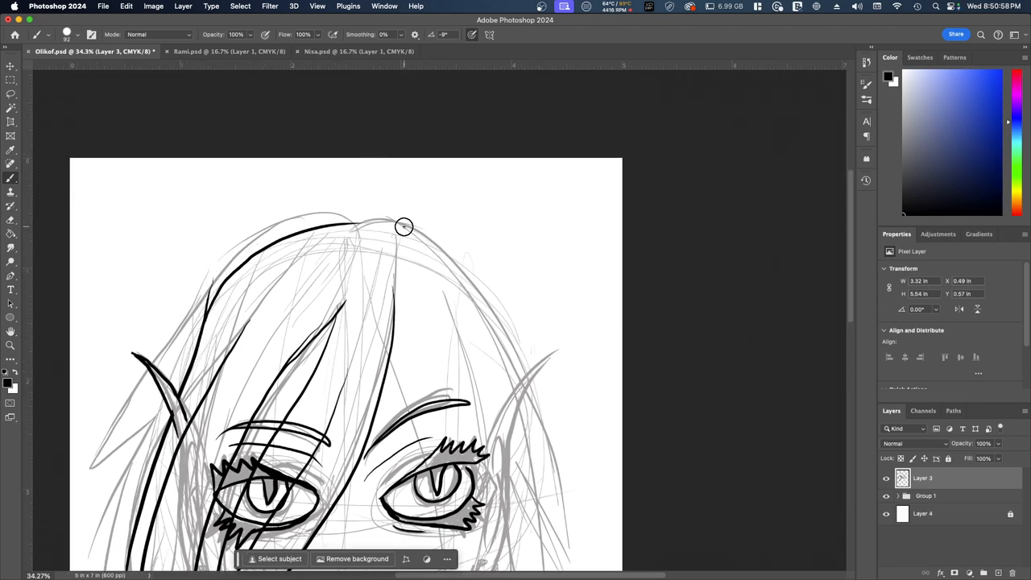
left_click_drag(405, 225, 222, 327)
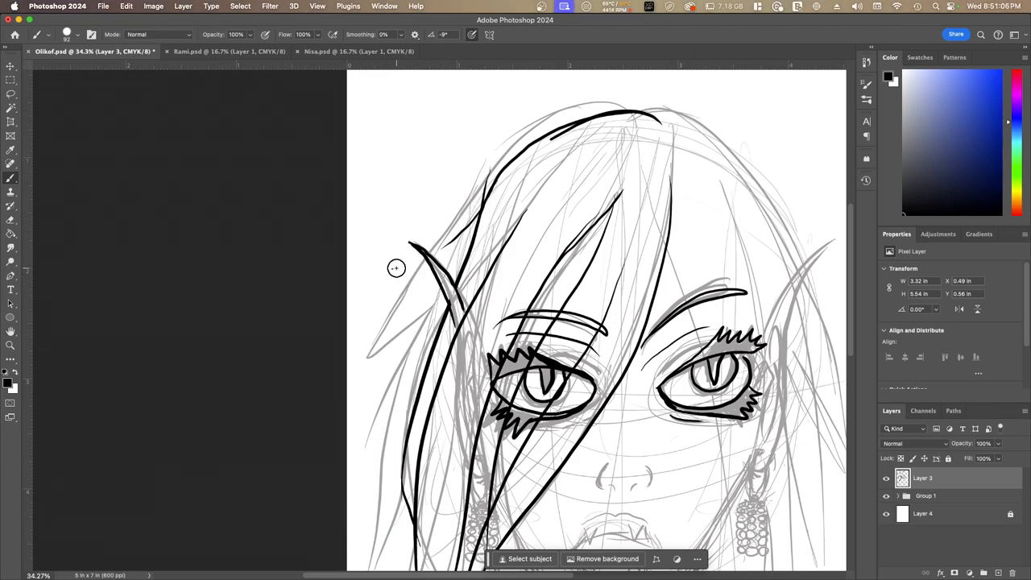
Ink long strands down the left side over the pointed ear and a curving top strand
left_click_drag(395, 267, 464, 229)
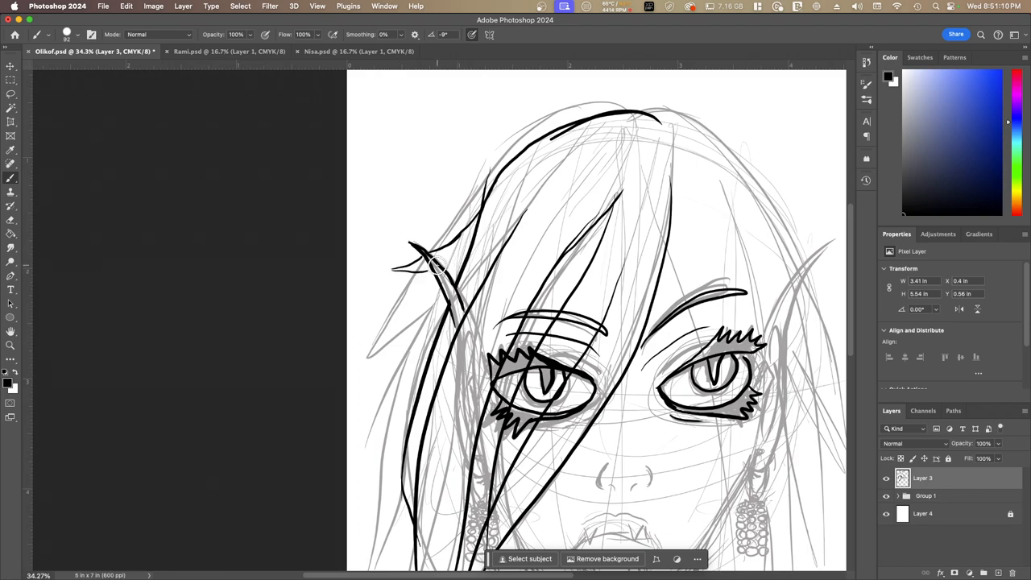
left_click_drag(468, 241, 435, 261)
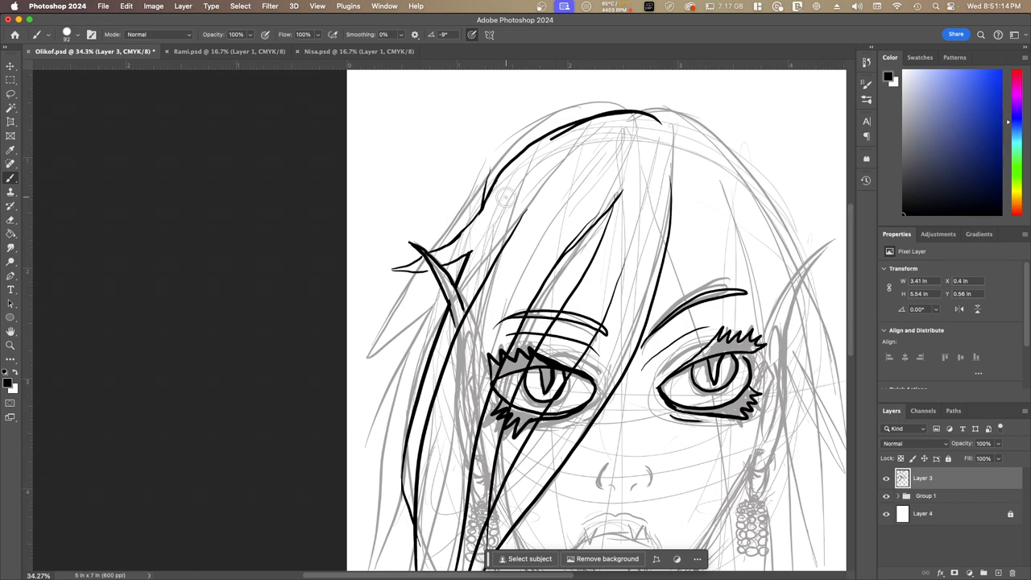
left_click_drag(506, 197, 547, 176)
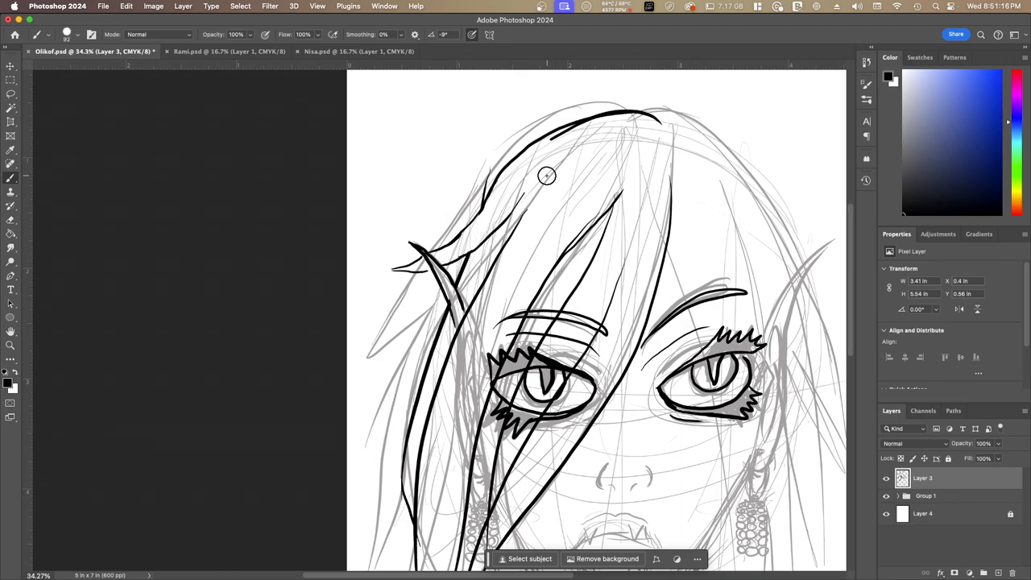
mouse_move(694, 213)
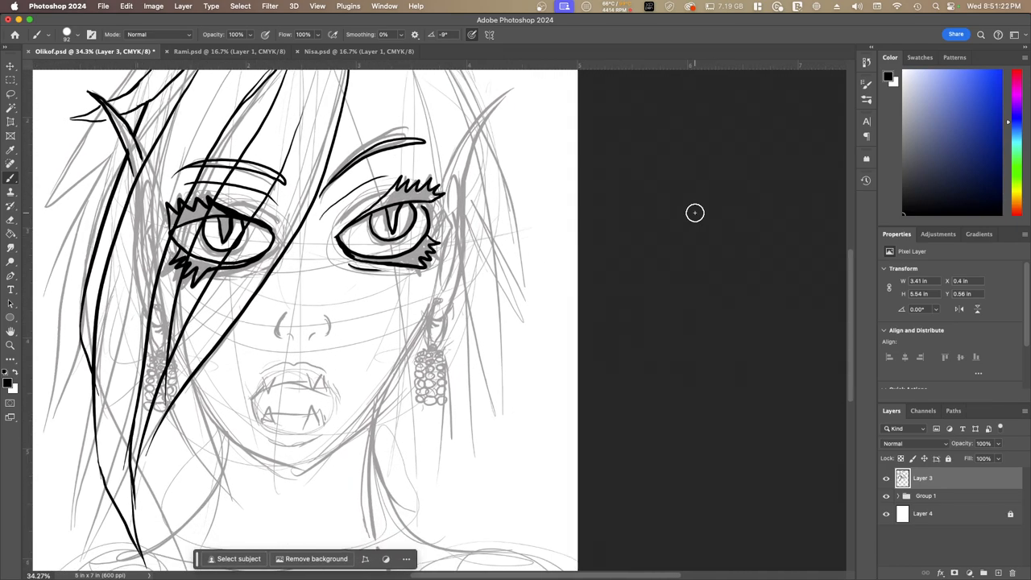
mouse_move(214, 395)
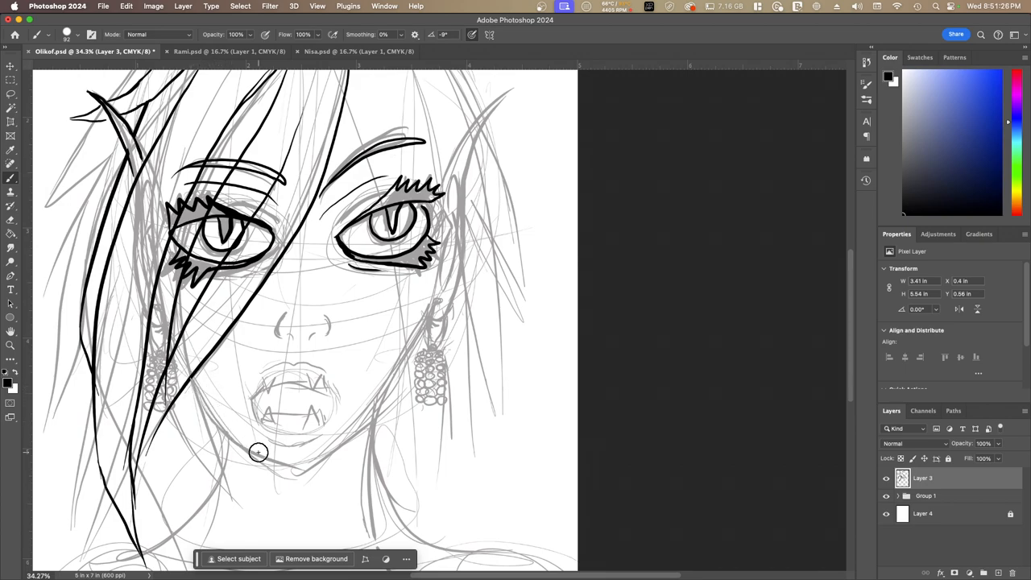
mouse_move(219, 411)
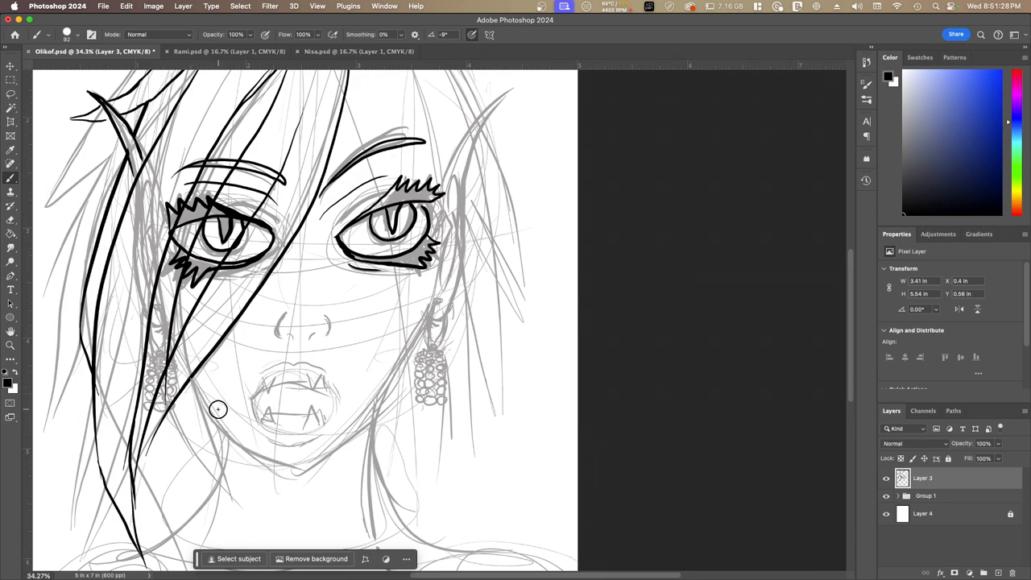
Ink the jawline from the left cheek around the chin toward the right ear
left_click_drag(218, 410, 254, 453)
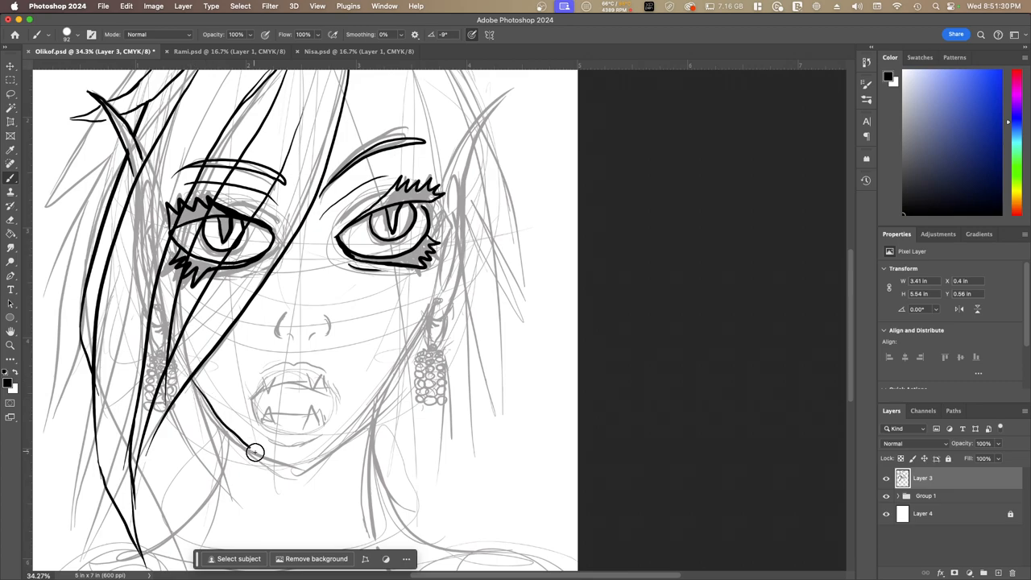
mouse_move(311, 484)
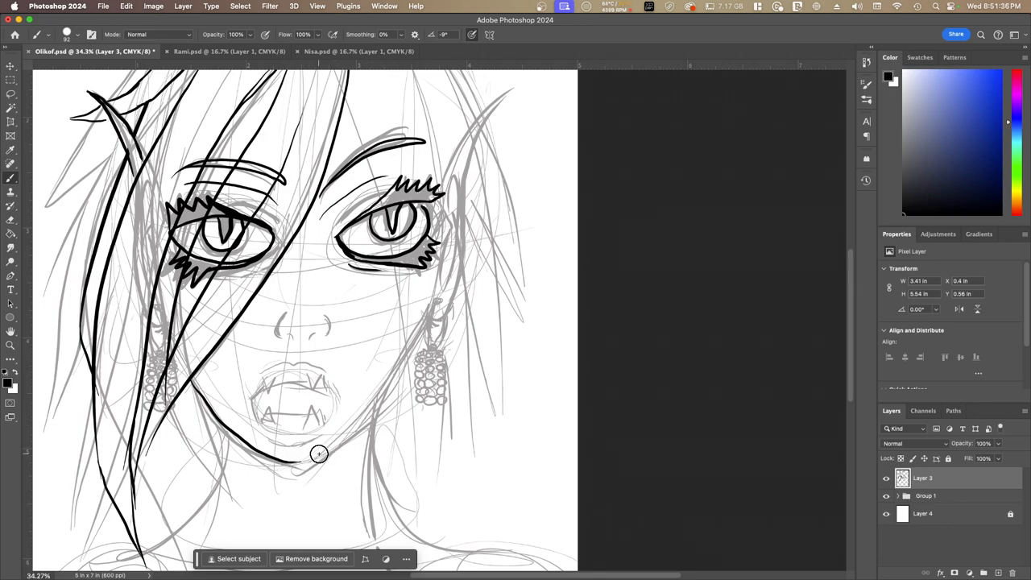
left_click_drag(319, 454, 190, 393)
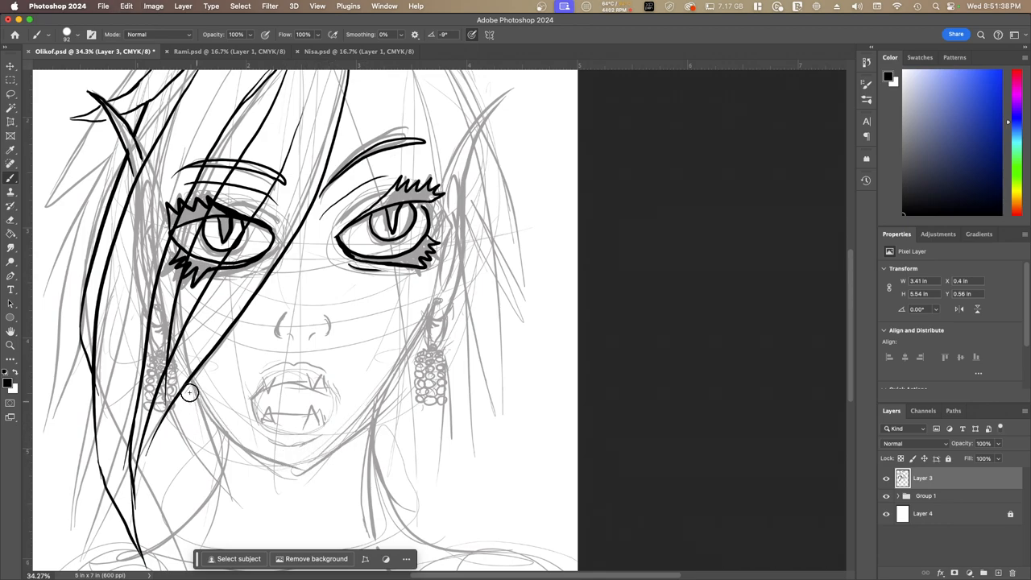
left_click_drag(190, 394, 296, 483)
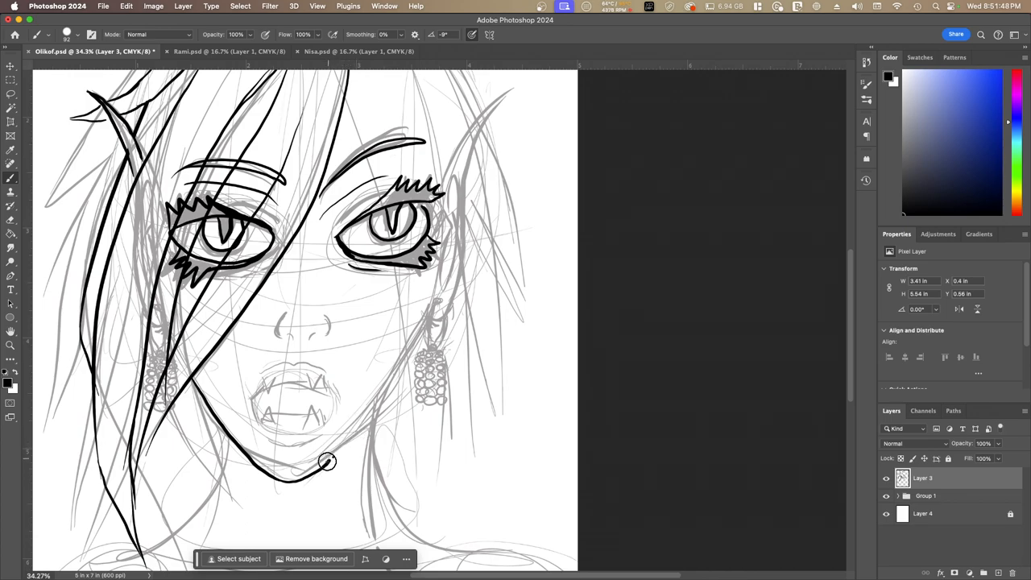
left_click_drag(326, 461, 393, 369)
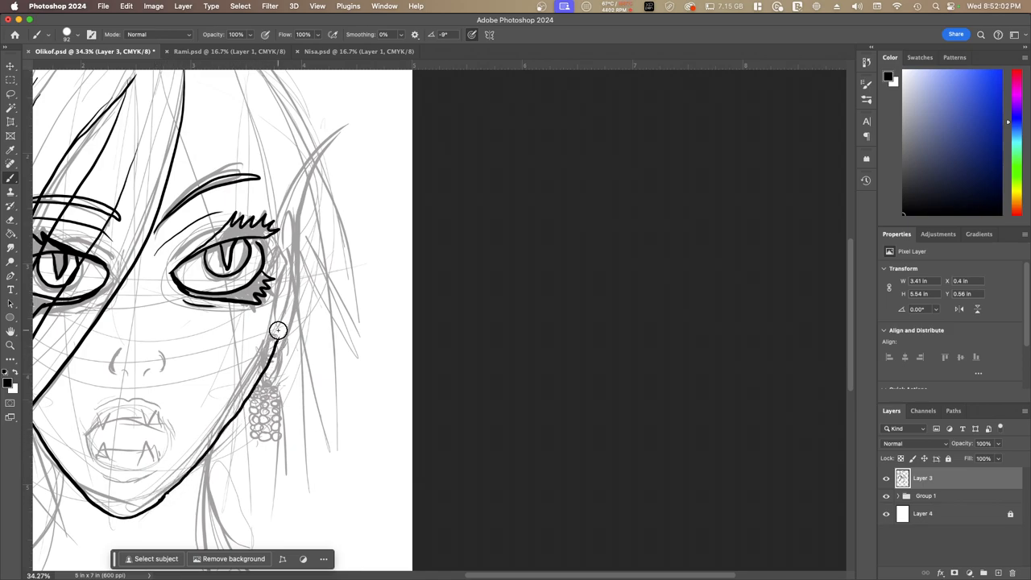
left_click_drag(277, 330, 290, 257)
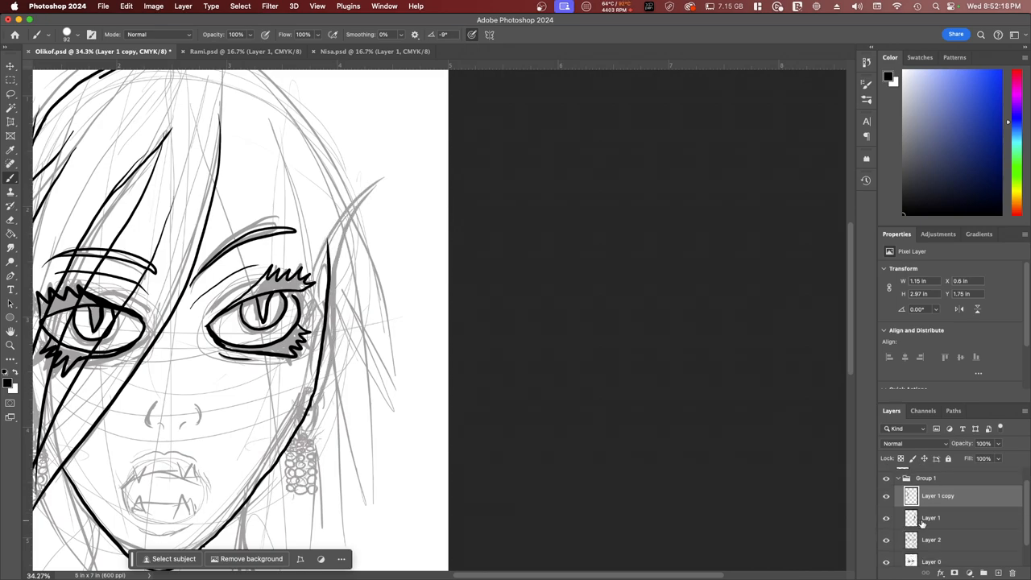
left_click(931, 519)
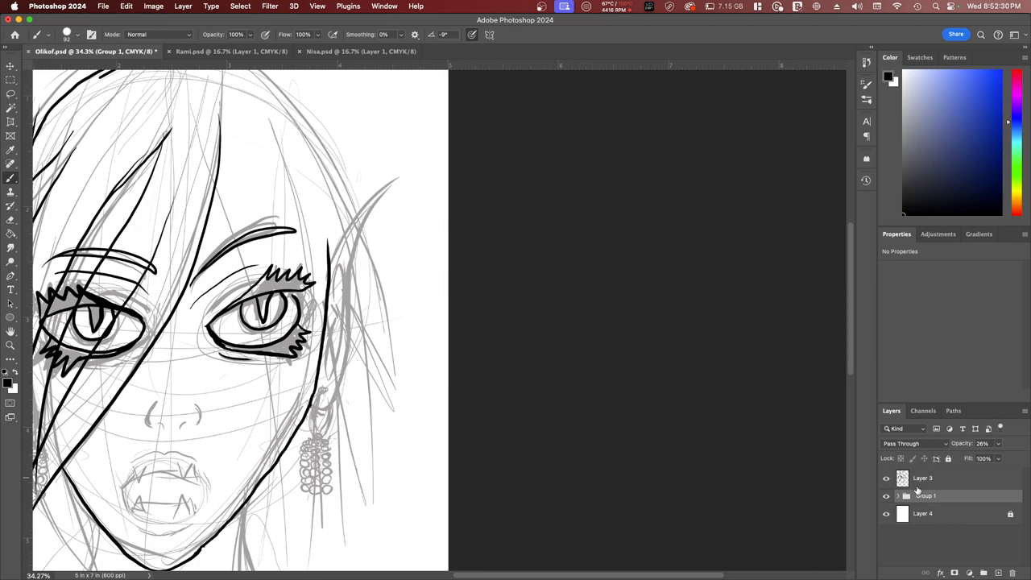
left_click(922, 477)
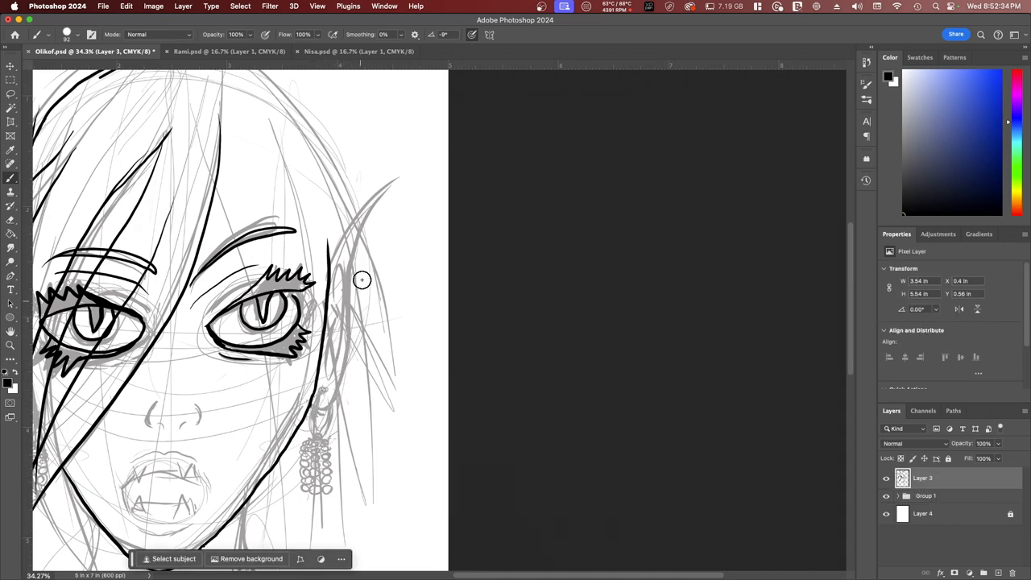
Ink the right pointed ear's outer edge, tip, inner line and earring hoop
left_click_drag(361, 280, 423, 165)
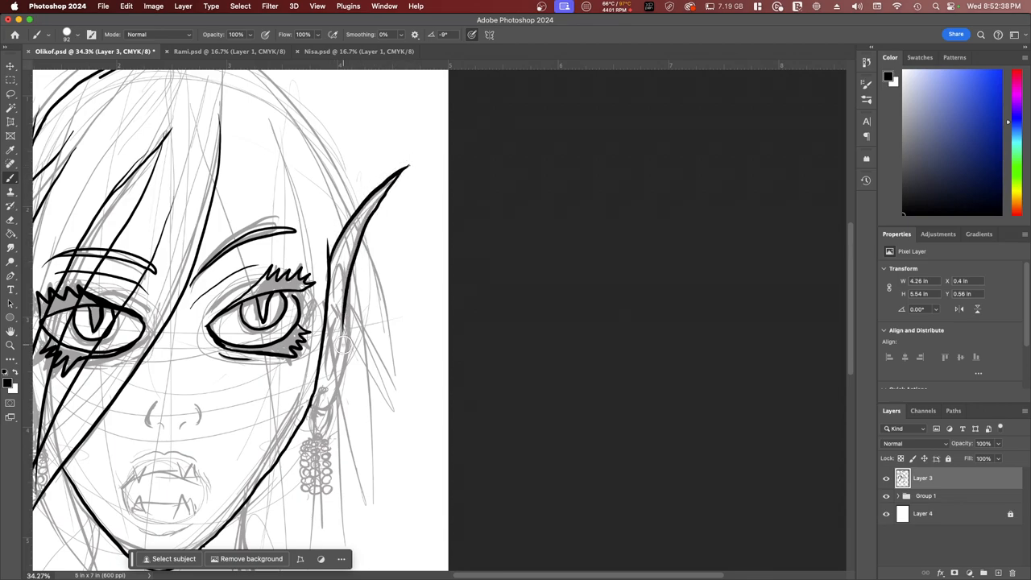
left_click_drag(346, 347, 338, 386)
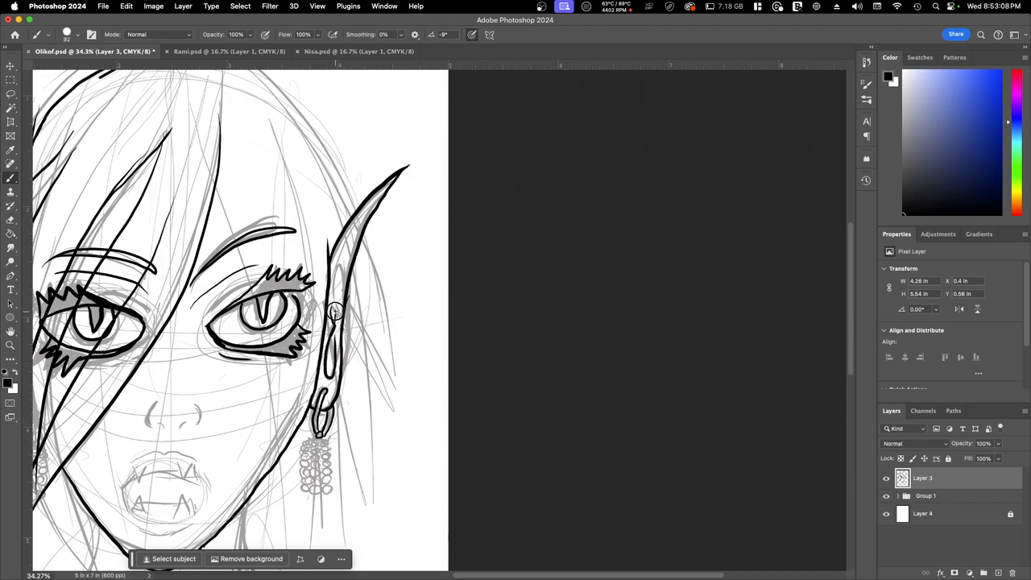
left_click_drag(335, 314, 338, 258)
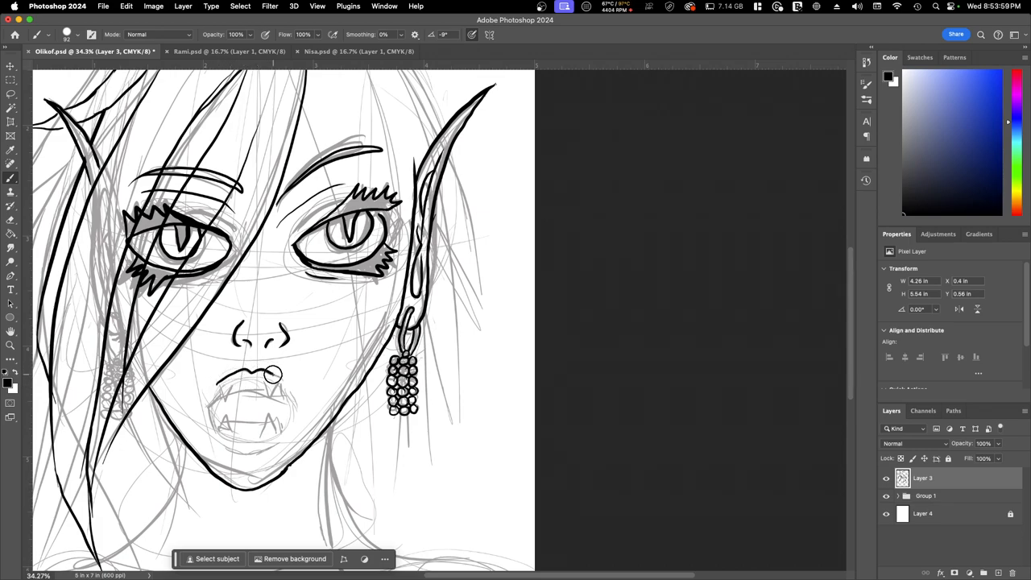
Ink the open mouth with upper fangs, lower teeth and lower lip
left_click_drag(271, 374, 226, 407)
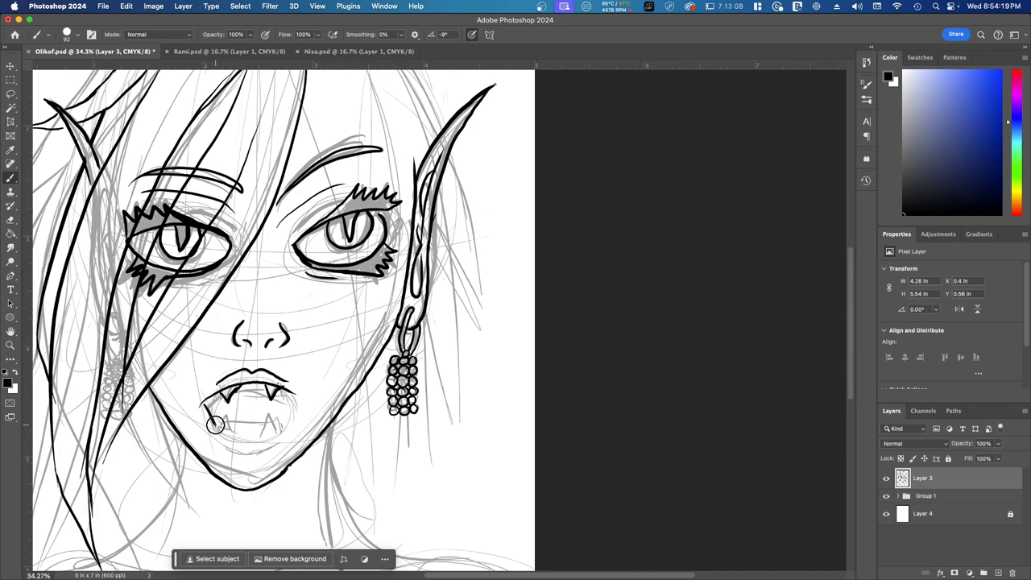
left_click_drag(216, 426, 287, 422)
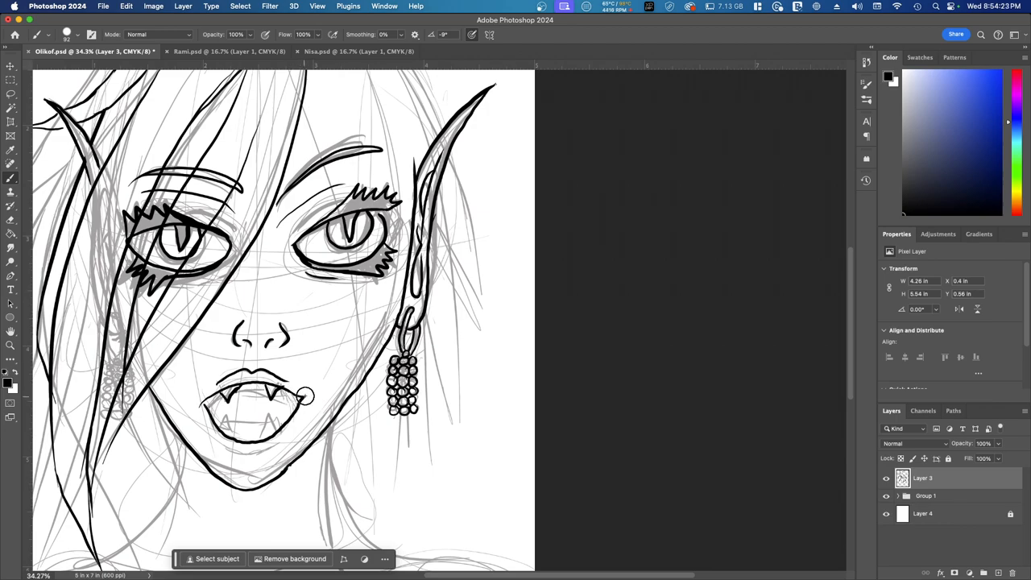
left_click_drag(305, 394, 235, 453)
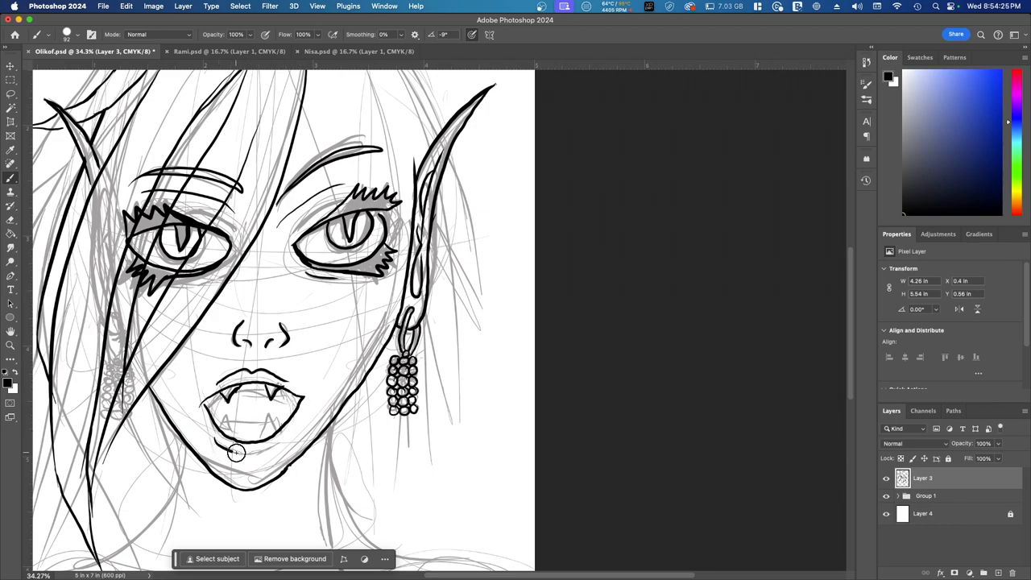
left_click_drag(237, 453, 223, 425)
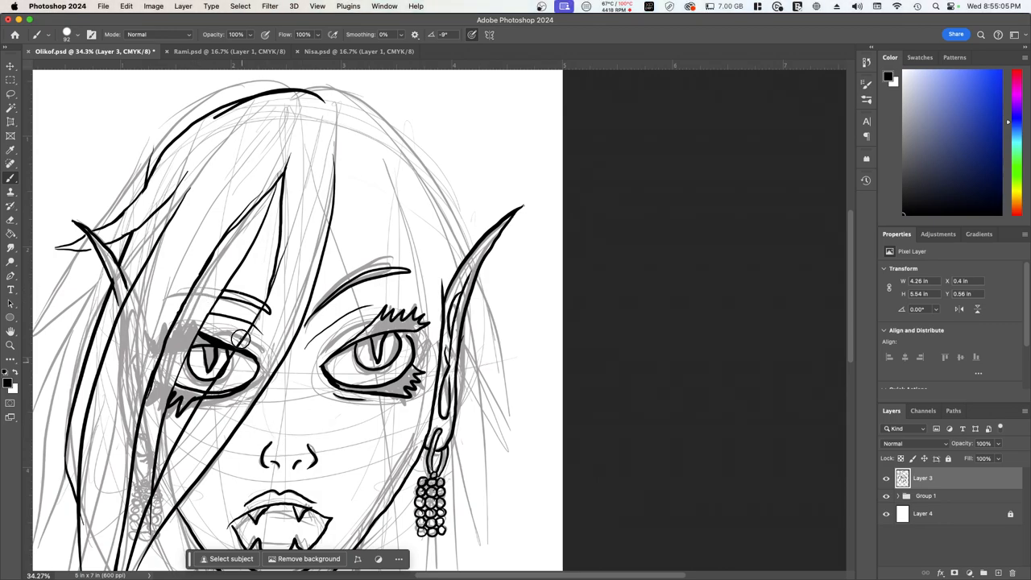
Ink two bold hair strands across the left eye area of the elf's face
left_click_drag(242, 338, 212, 395)
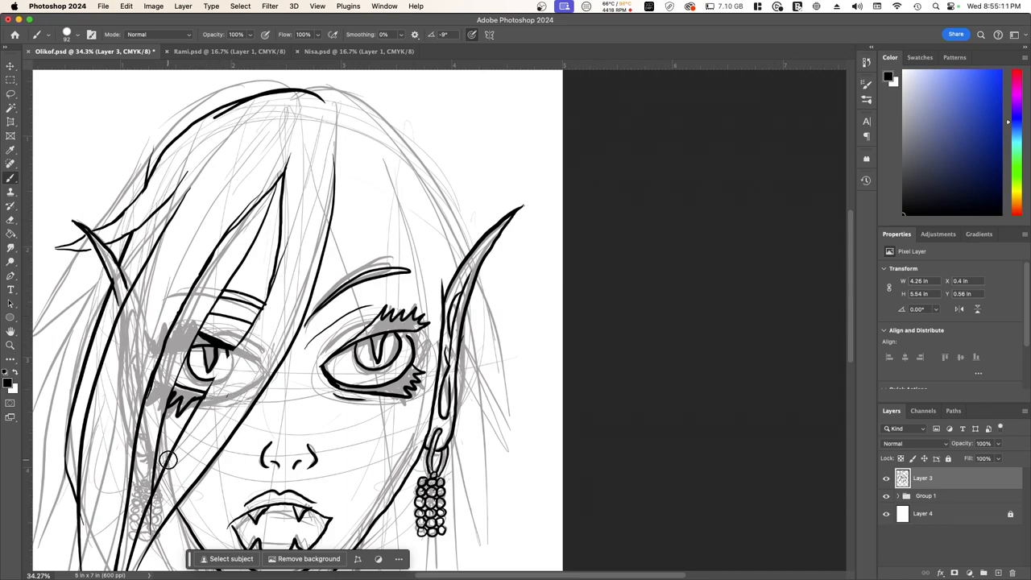
left_click_drag(168, 459, 248, 326)
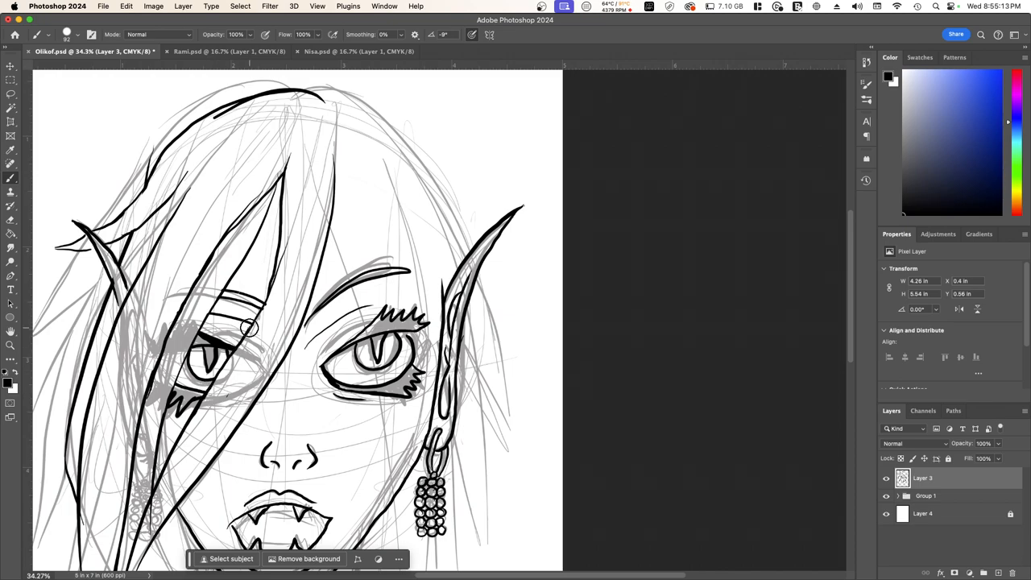
mouse_move(270, 298)
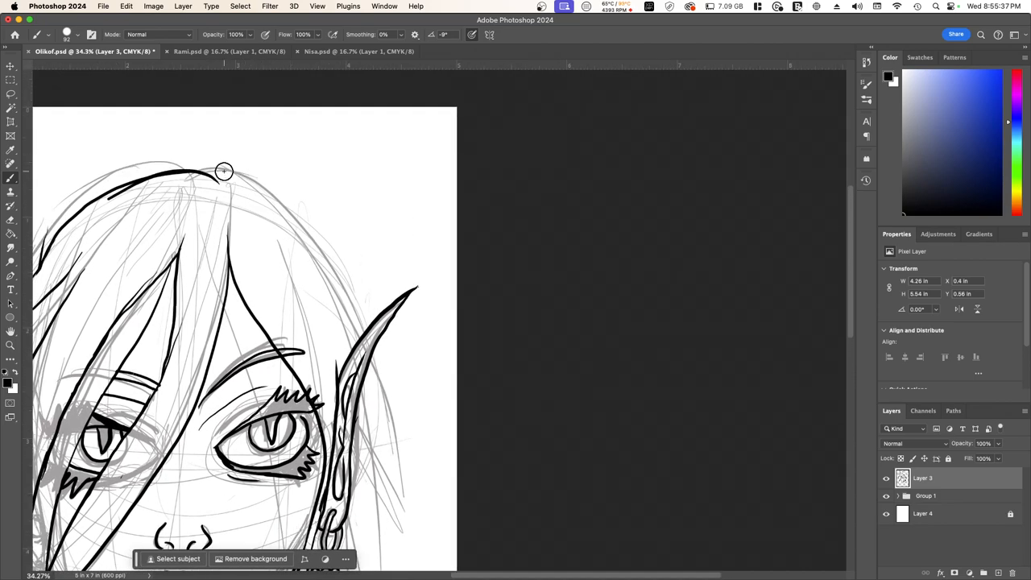
Ink the top hair outline and tufts behind the right ear, trailing strands down past the earring
left_click_drag(224, 171, 384, 326)
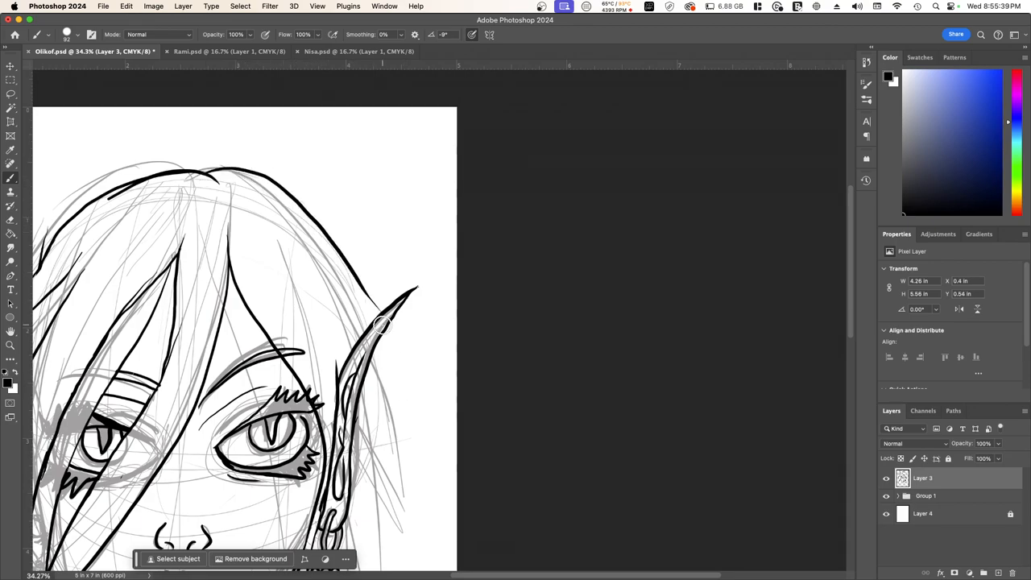
left_click_drag(387, 323, 435, 370)
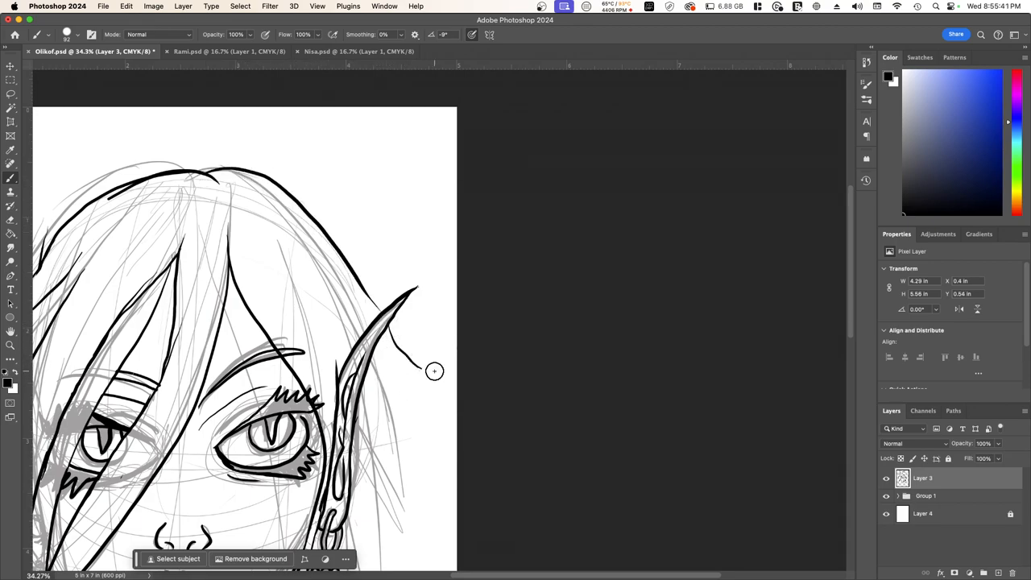
left_click_drag(435, 370, 390, 361)
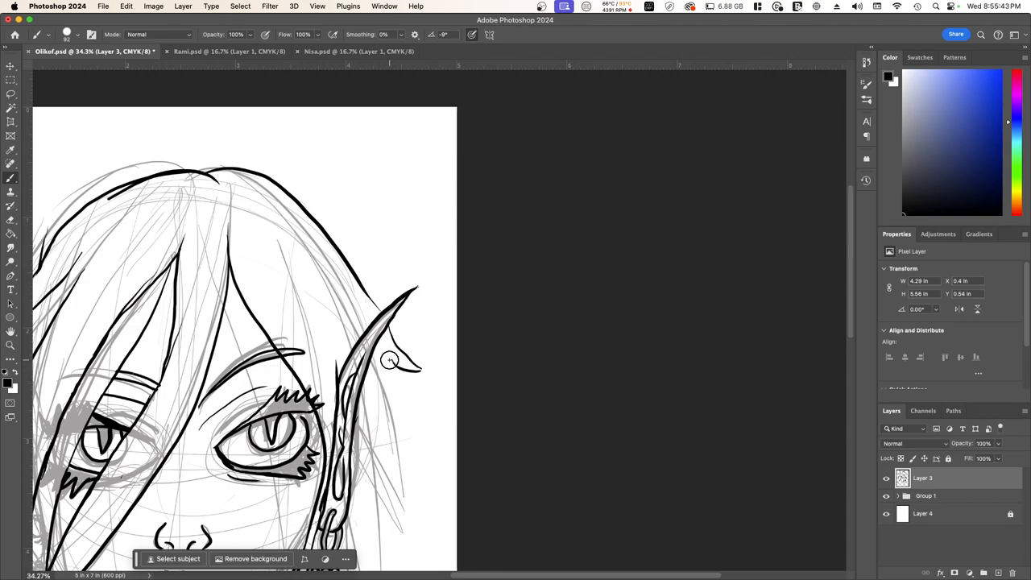
left_click_drag(390, 361, 417, 461)
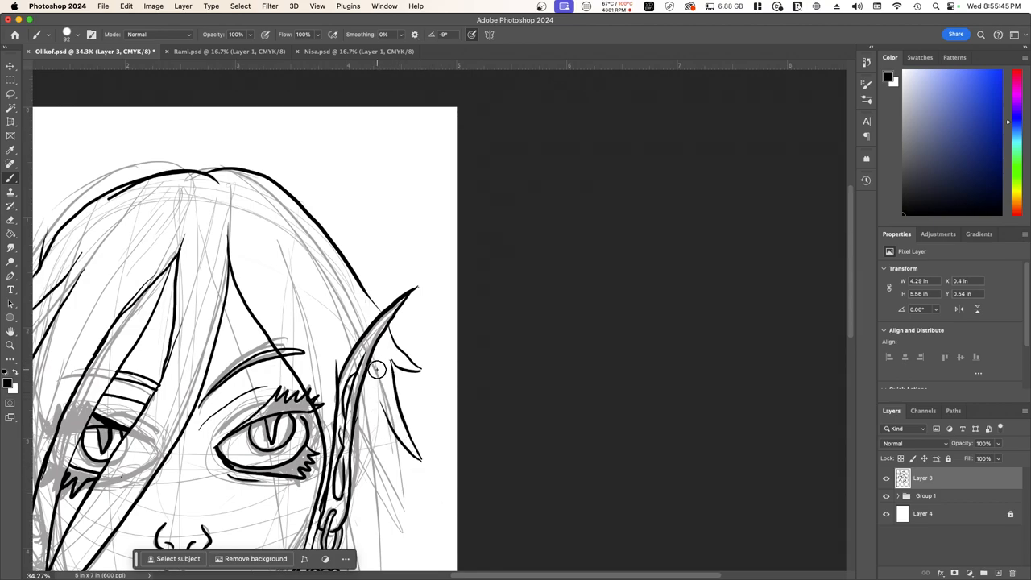
left_click_drag(377, 369, 416, 548)
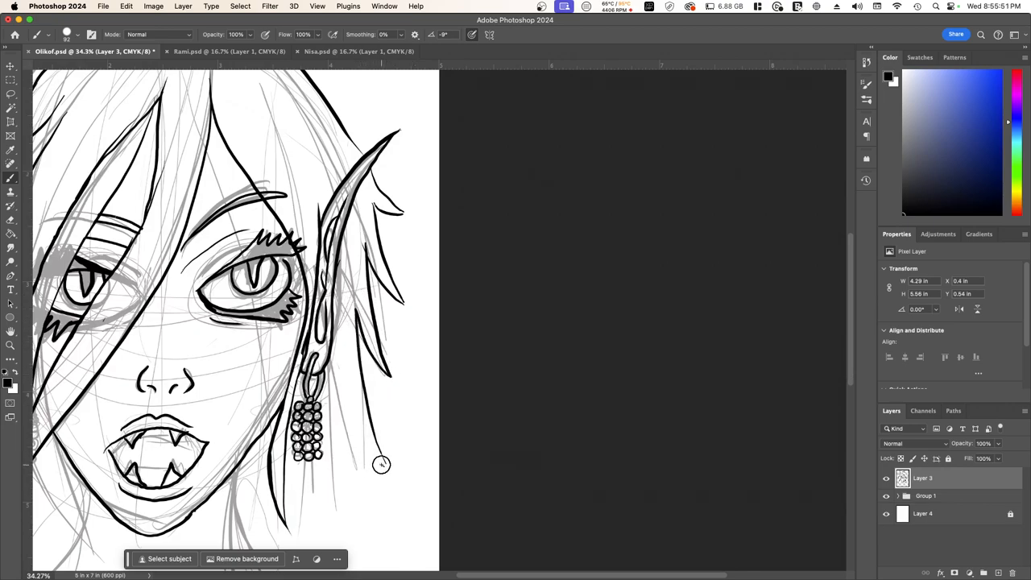
left_click_drag(383, 464, 315, 457)
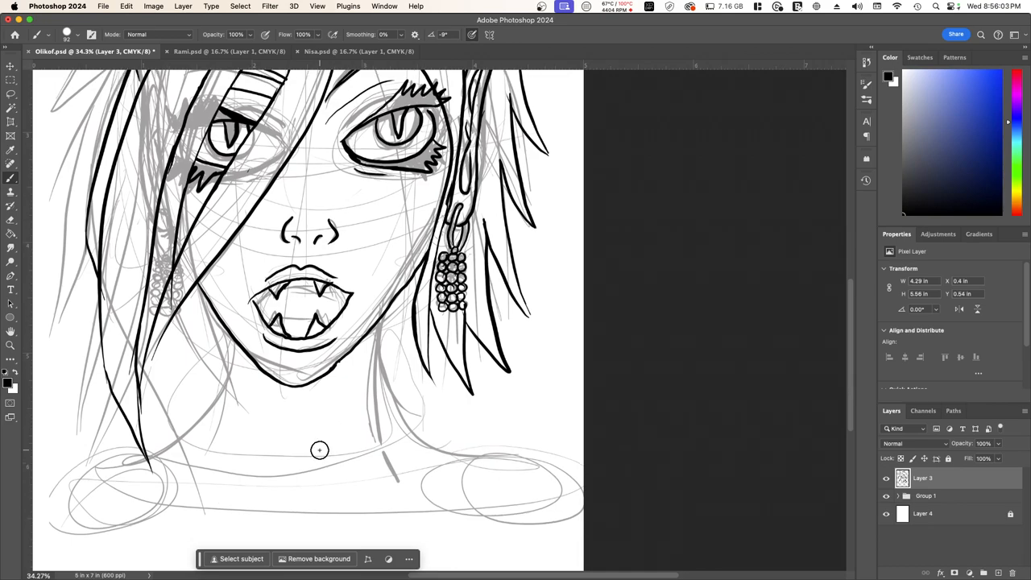
mouse_move(229, 333)
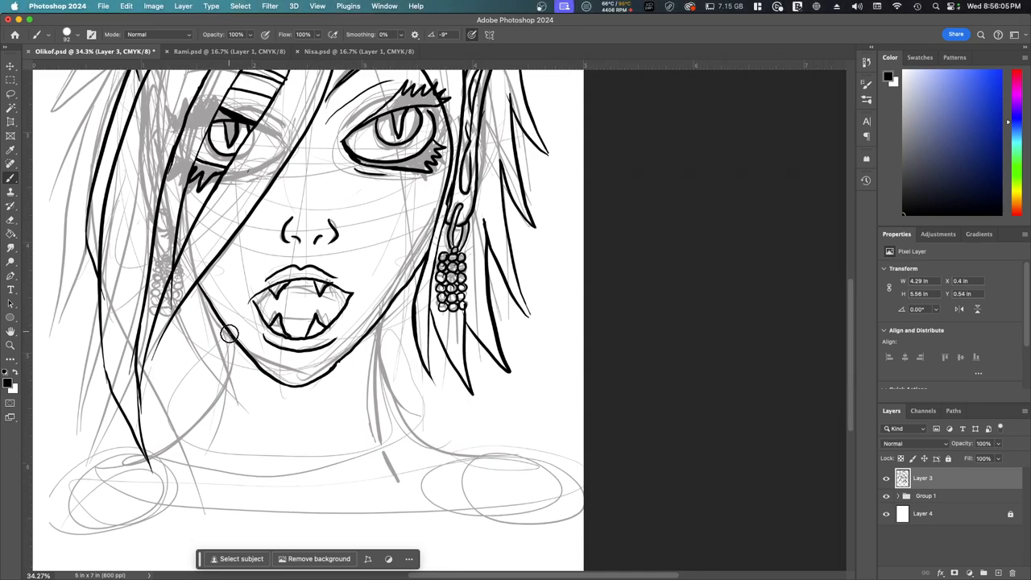
Extend two long hair strands down the left side of the face past the jaw
left_click_drag(229, 332, 174, 442)
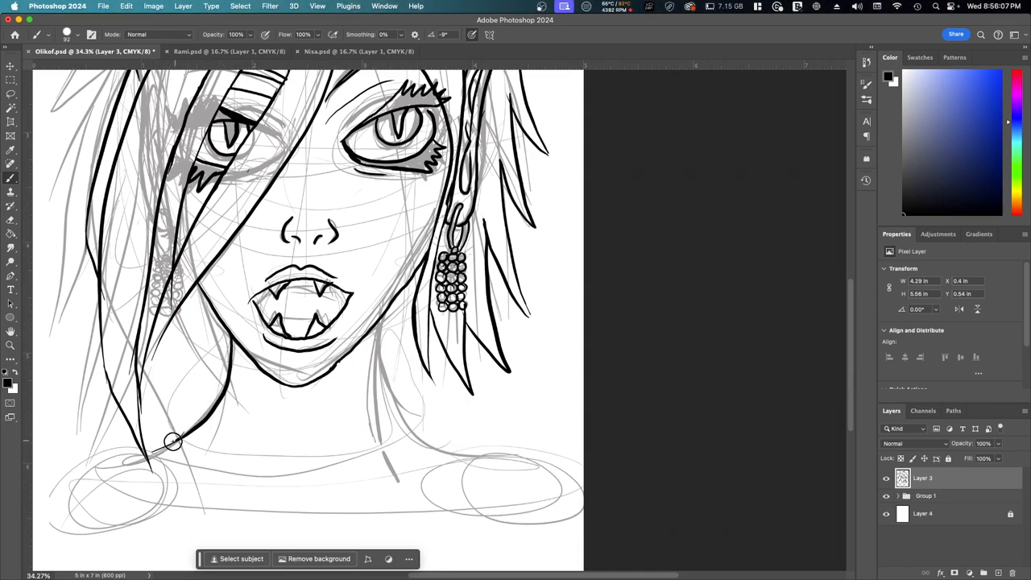
left_click_drag(174, 441, 77, 538)
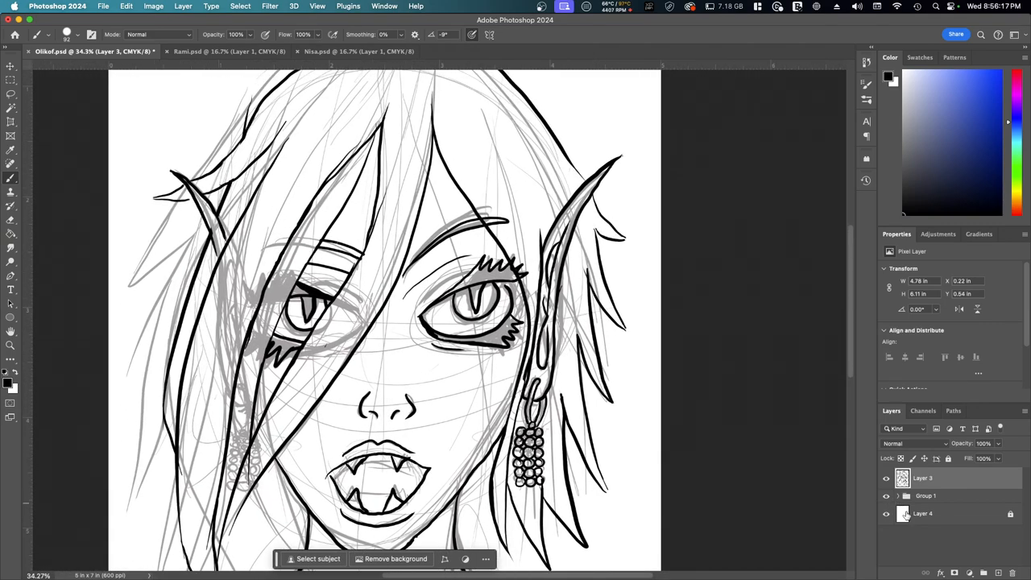
Hide the grey sketch group so only the black lineart remains, then switch document tabs
left_click(886, 496)
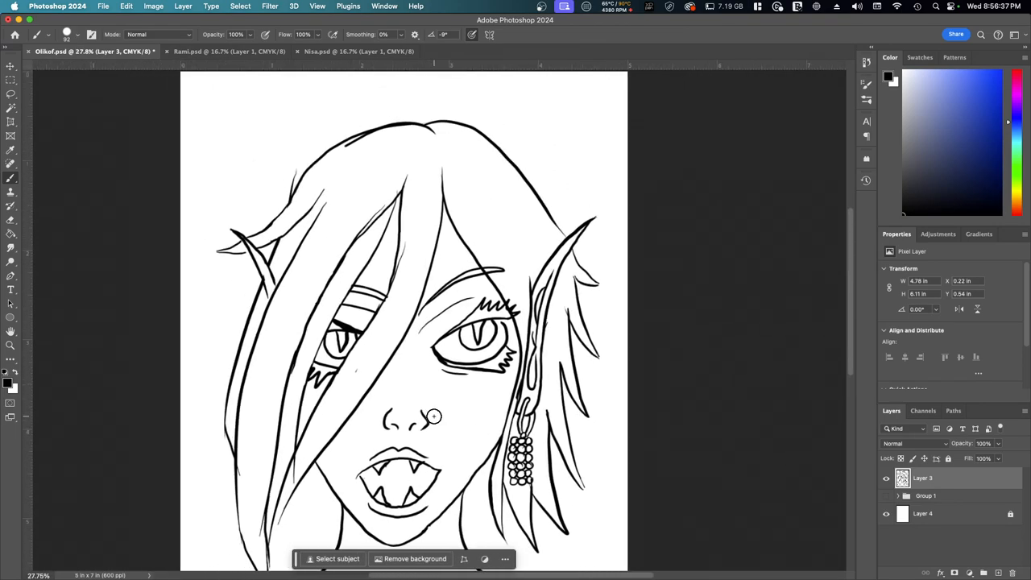
scroll("down", 3)
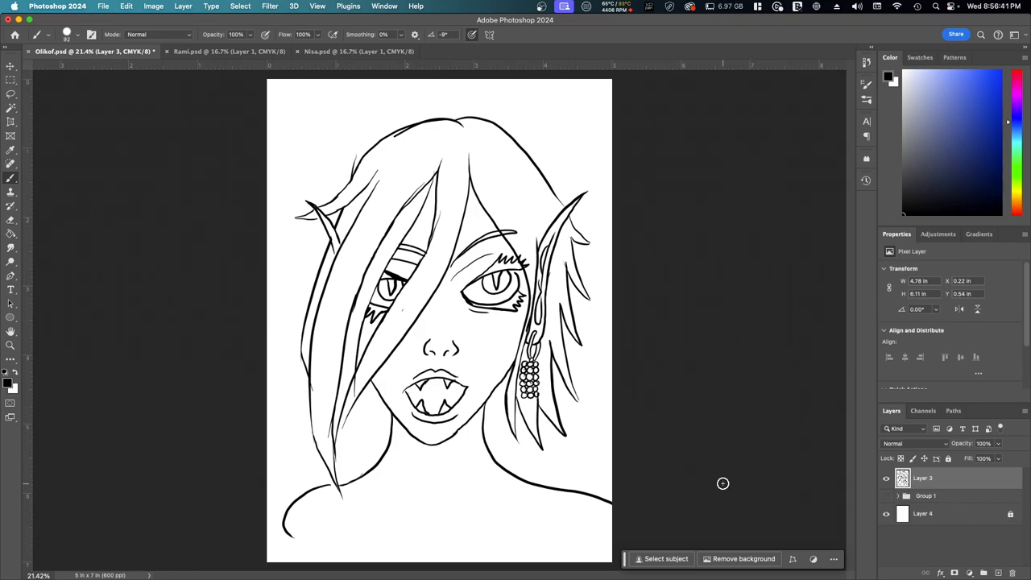
left_click(209, 50)
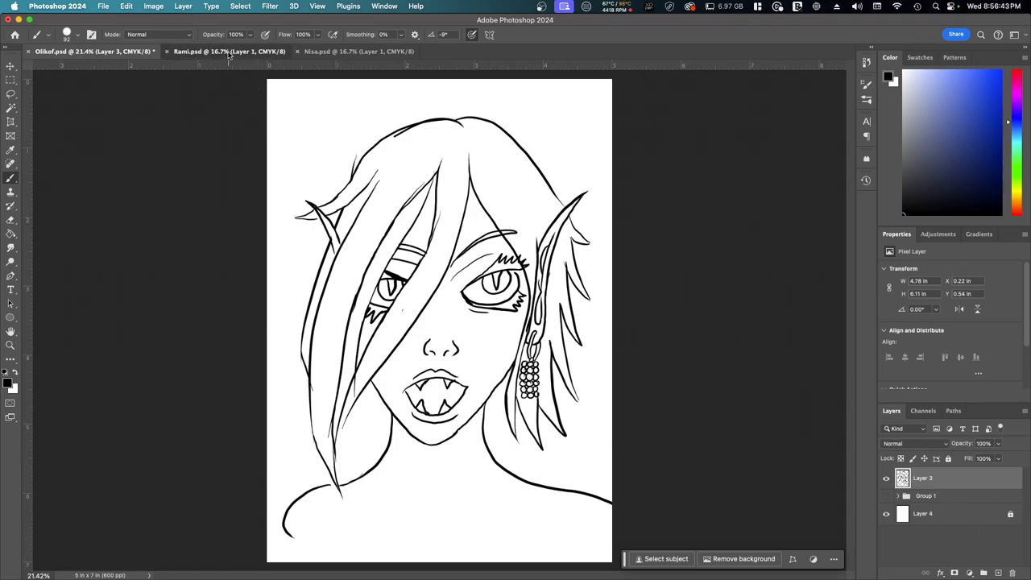
left_click(357, 50)
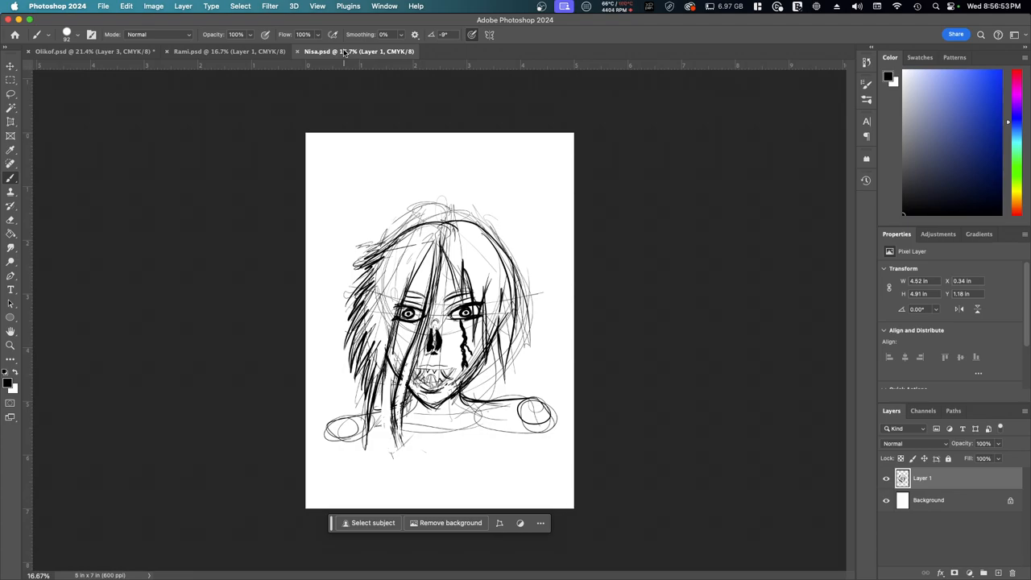
Switch to the Nisa.psd document showing the rough face sketch
left_click(213, 52)
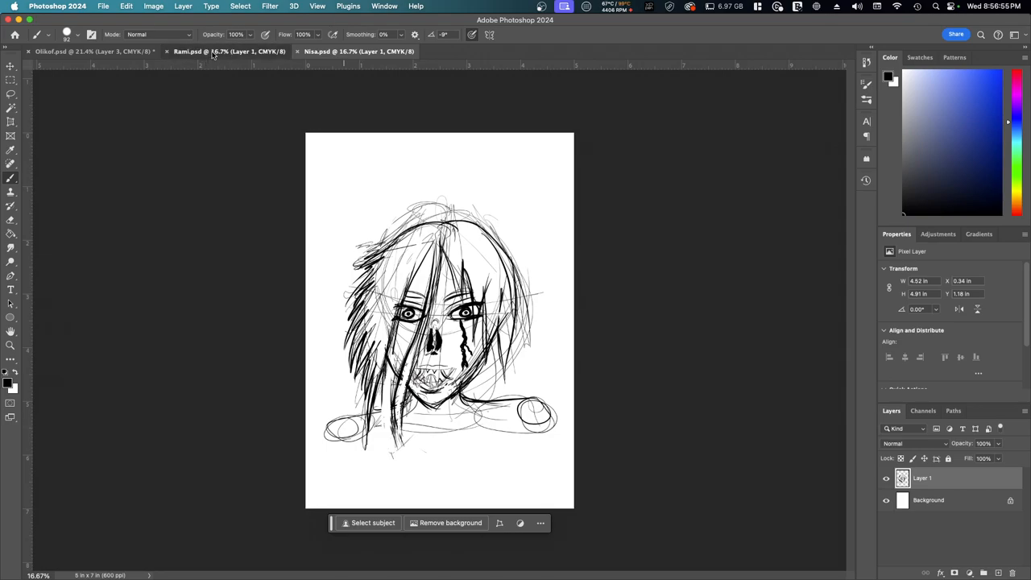